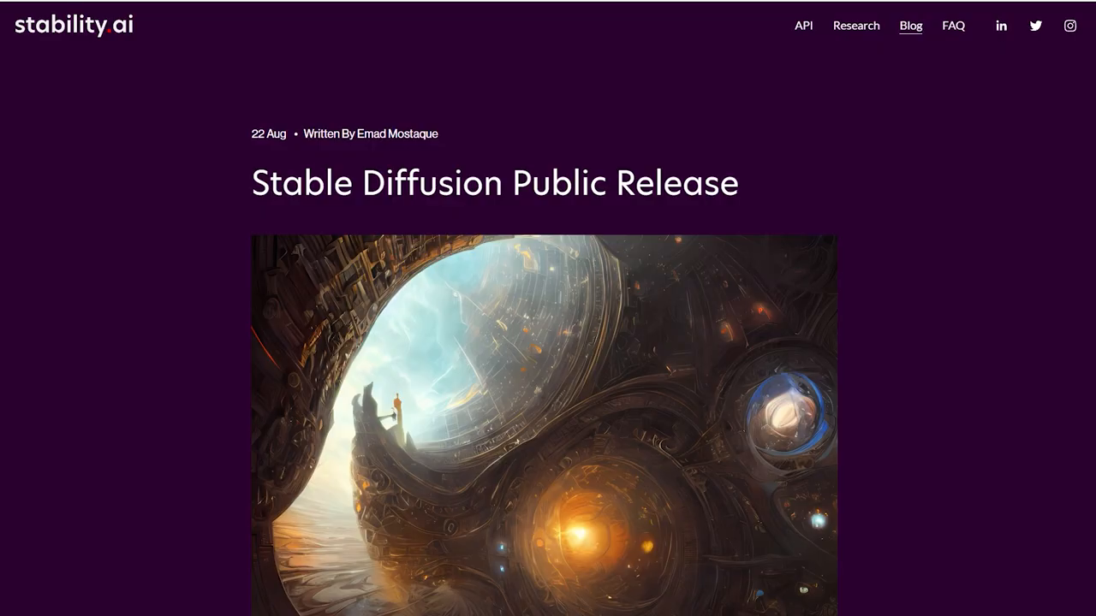
- Leave the YouTube channel page and browse to the D:\11 AI Tech folder in File Explorer
scroll("down", 3)
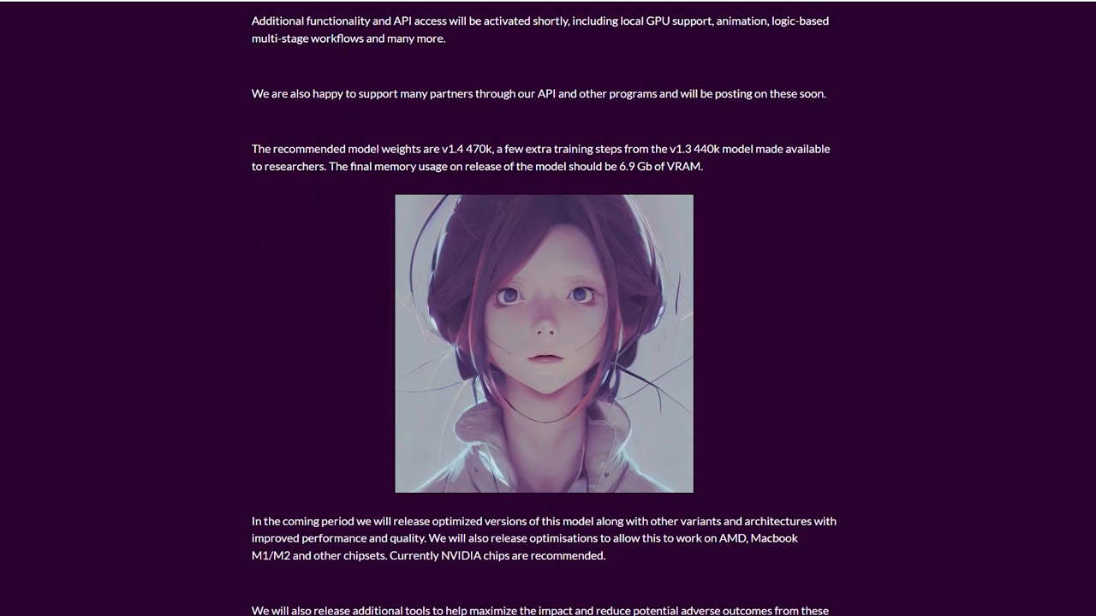
scroll("down", 3)
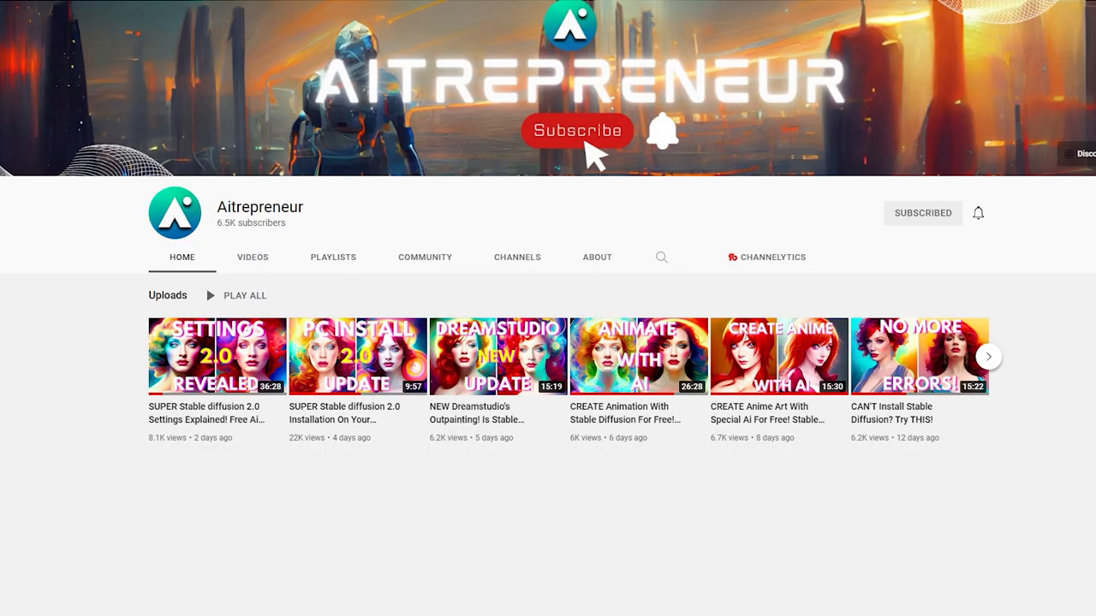
left_click(356, 358)
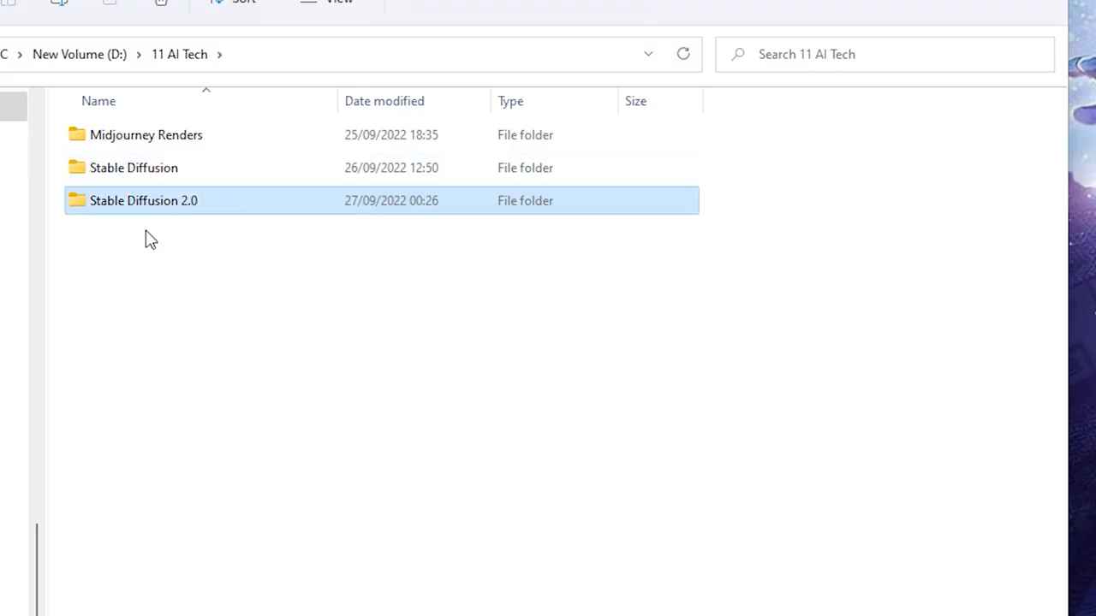
- Enter the Stable Diffusion 2.0 folder holding model.ckpt, GFPGAN, Git and Python installers
double_click(144, 201)
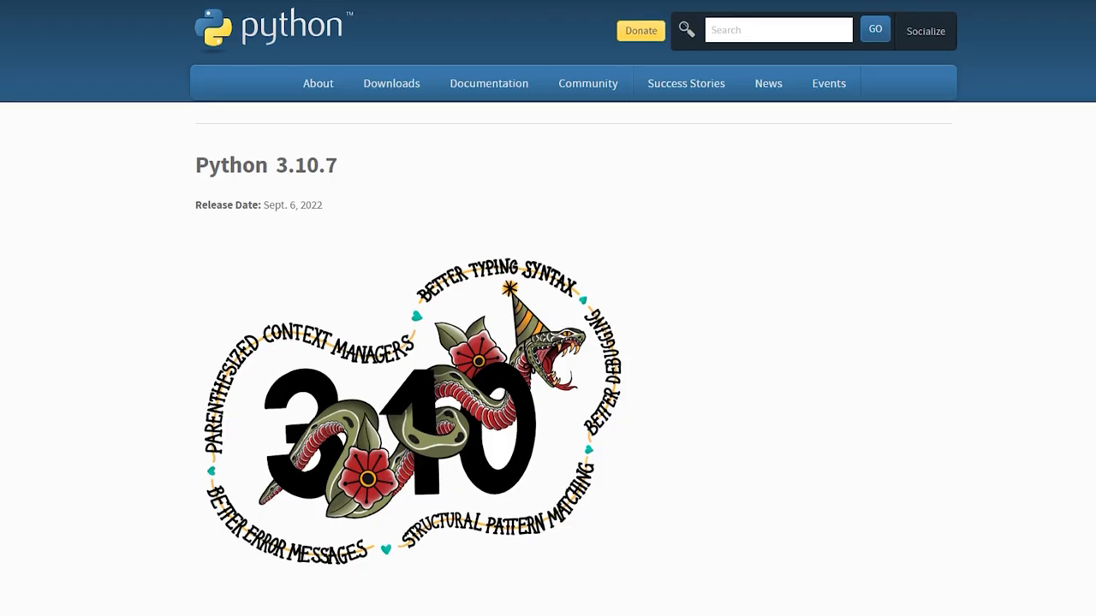
scroll("down", 3)
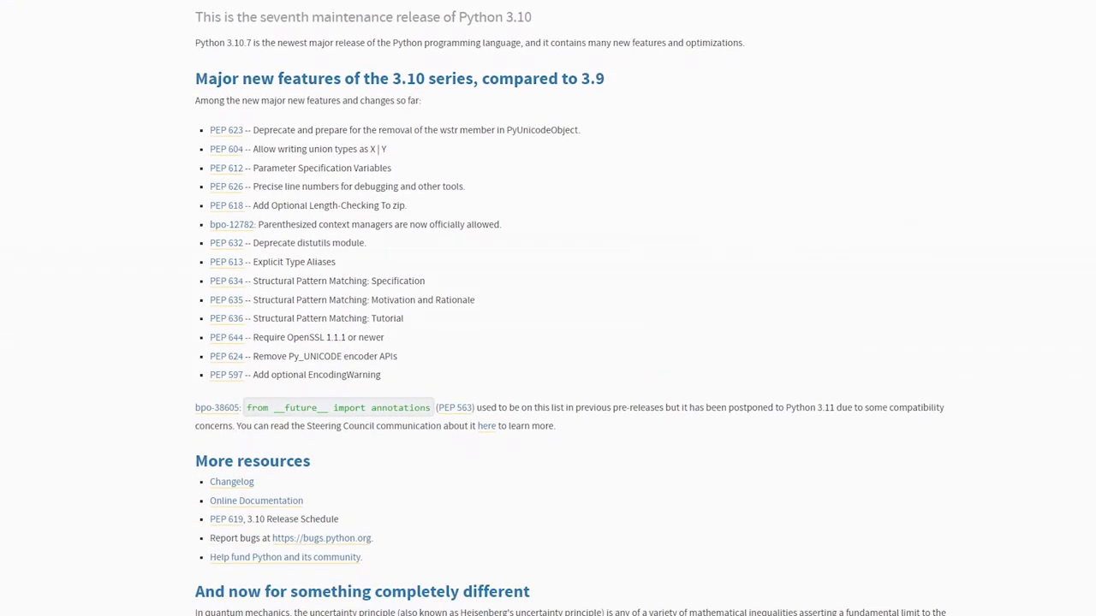
scroll("down", 3)
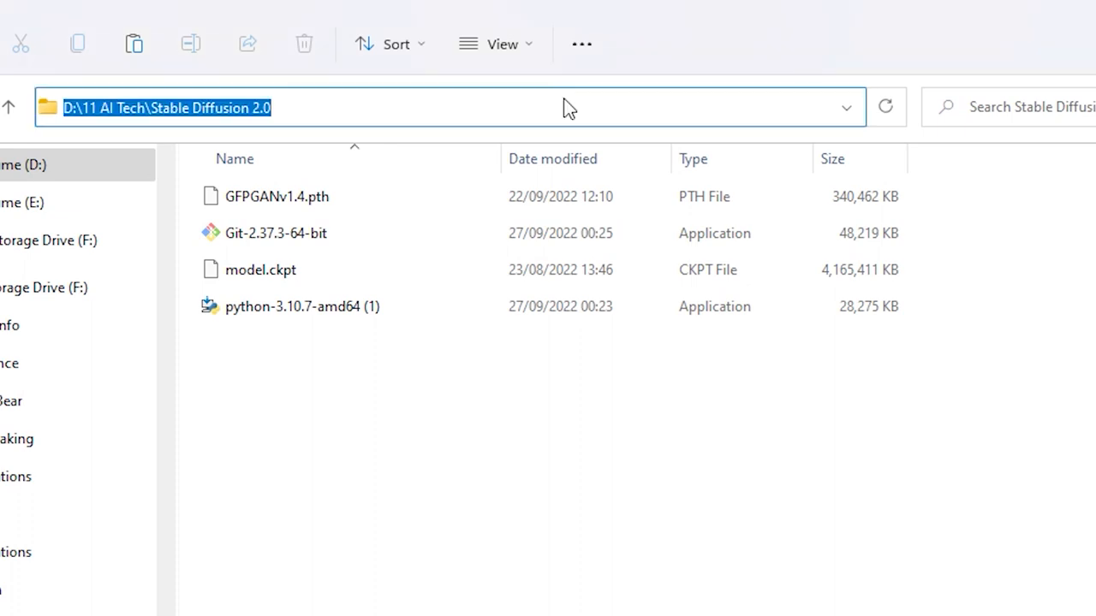
type("cmd")
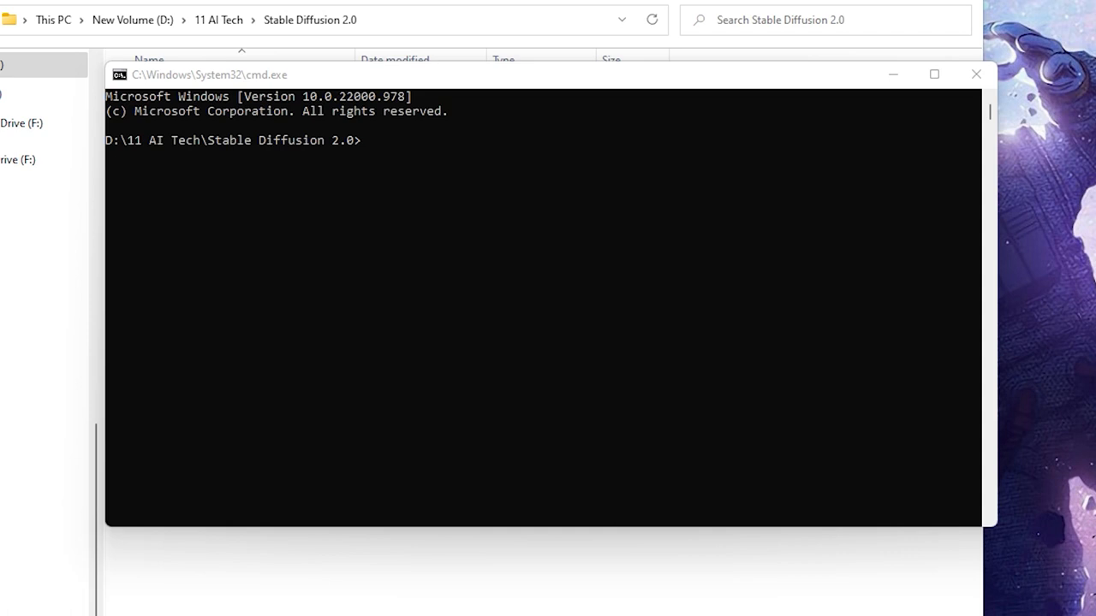
left_click(373, 140)
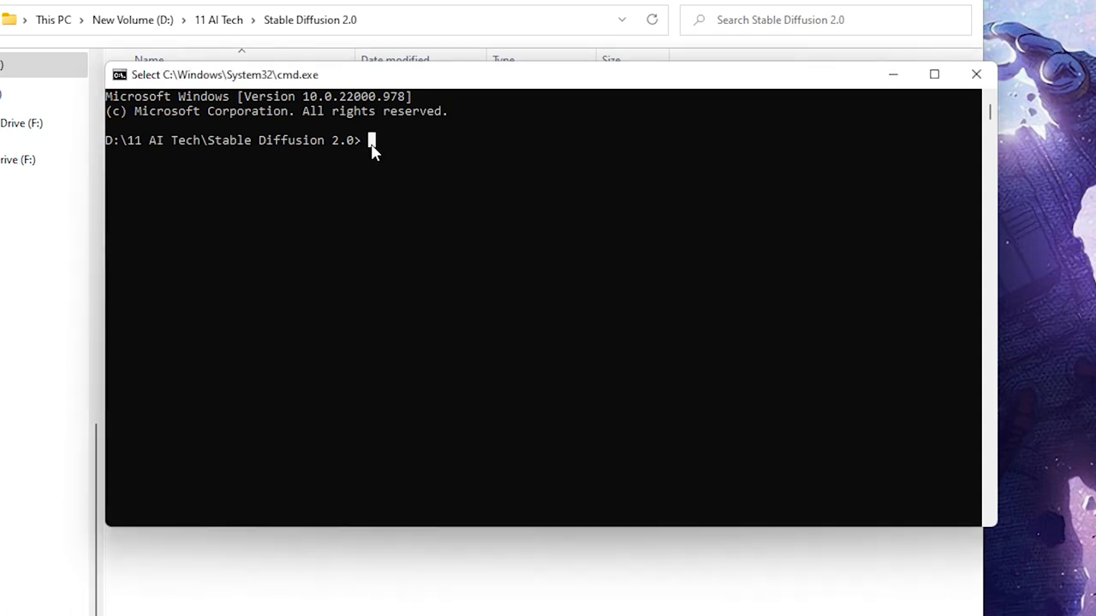
type("git clone https://github.com/AUTOMATIC1111/stable-diffusion-webui")
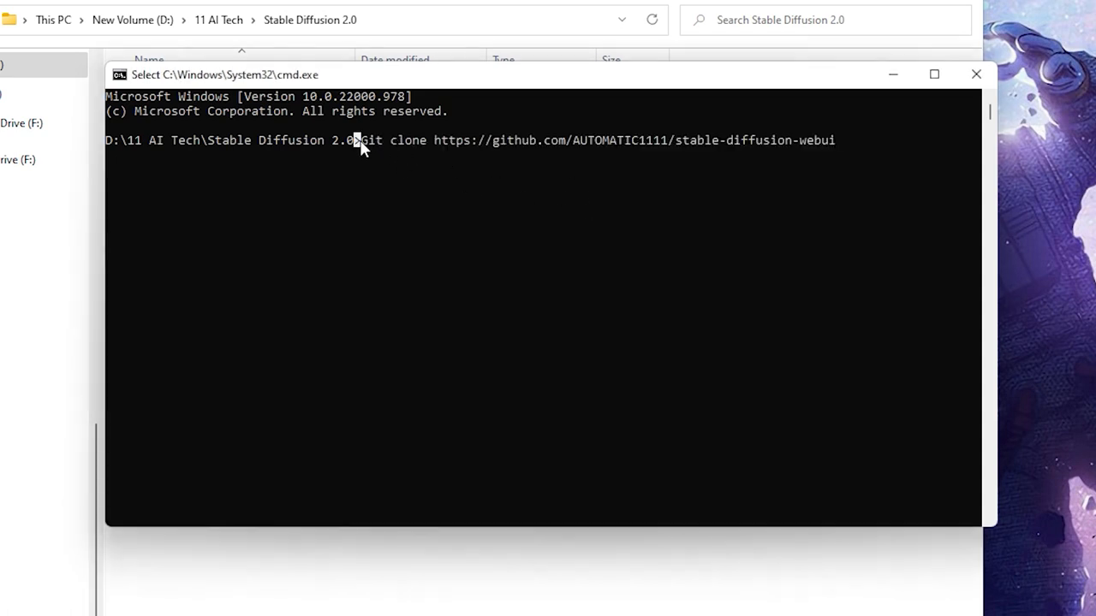
key("ctrl+z")
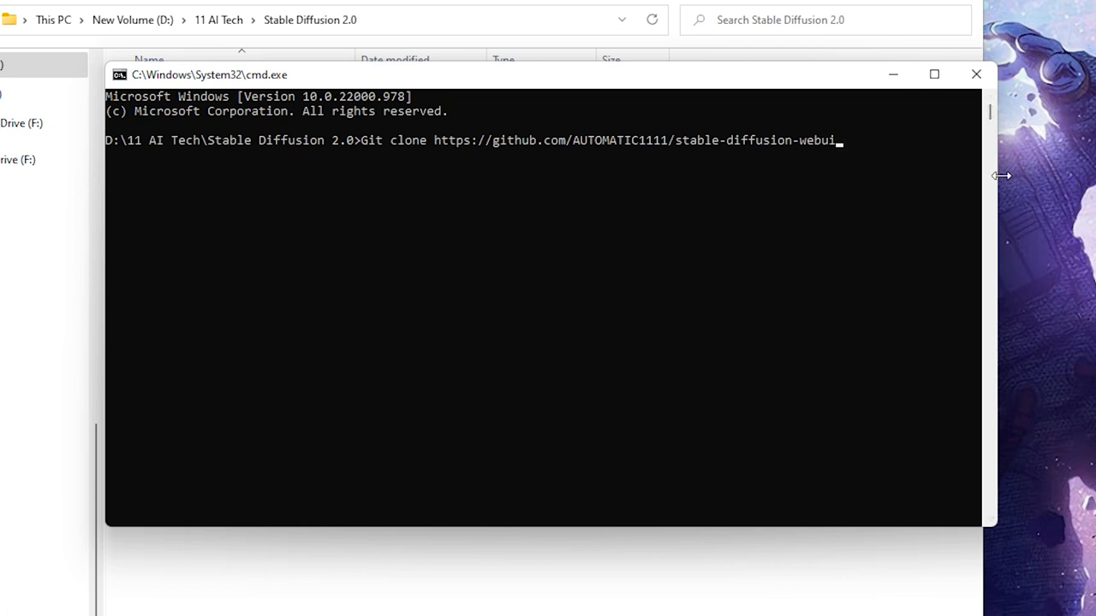
mouse_move(1010, 181)
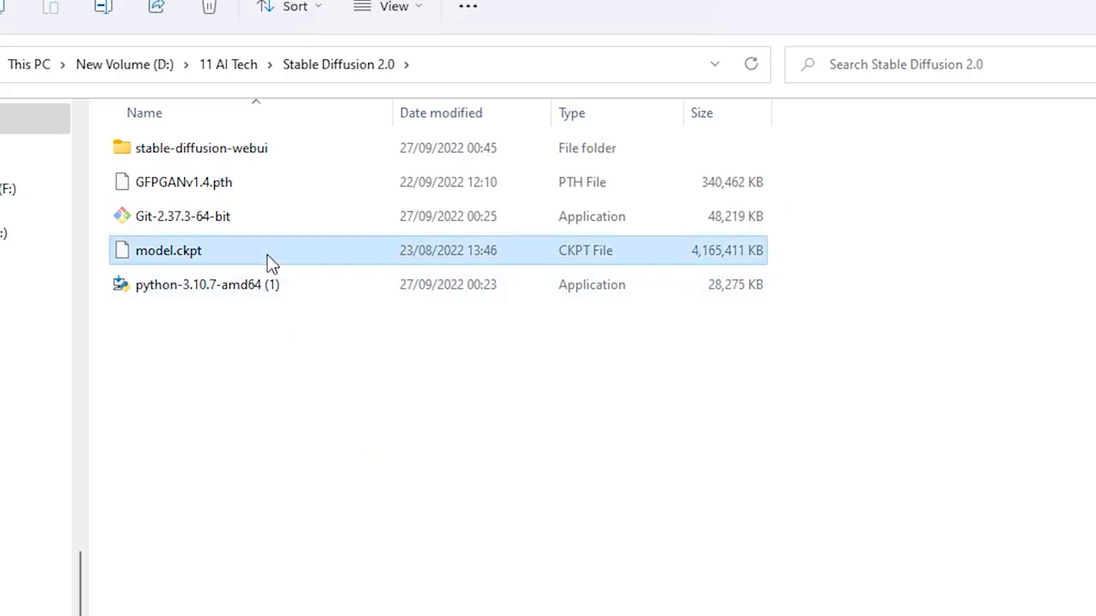
- Enter stable-diffusion-webui, check model.ckpt in the models folder, and launch webui-user to start the server
double_click(202, 148)
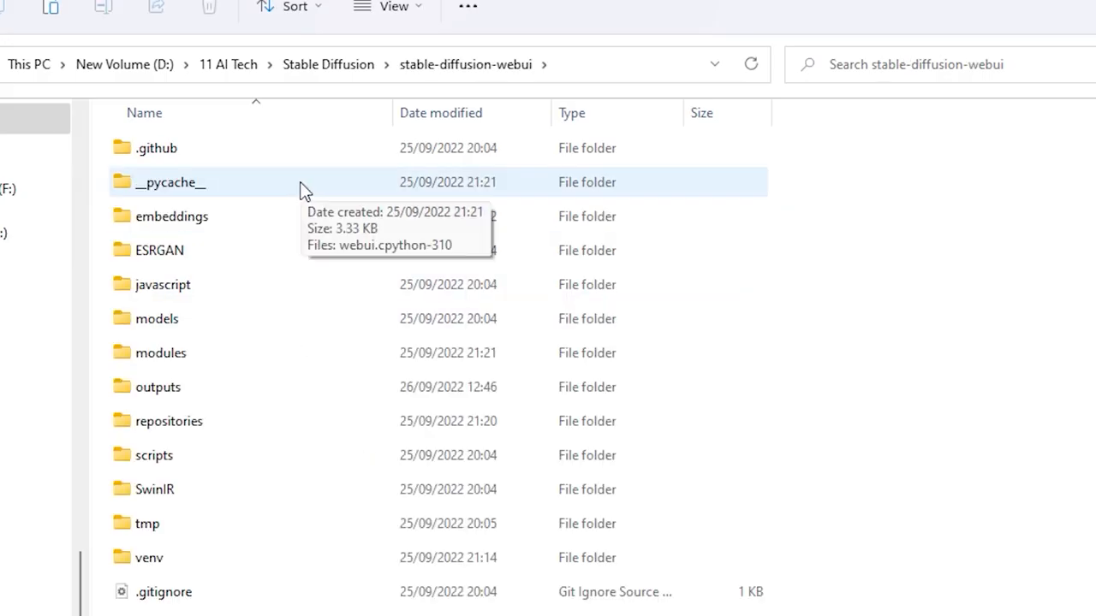
mouse_move(263, 346)
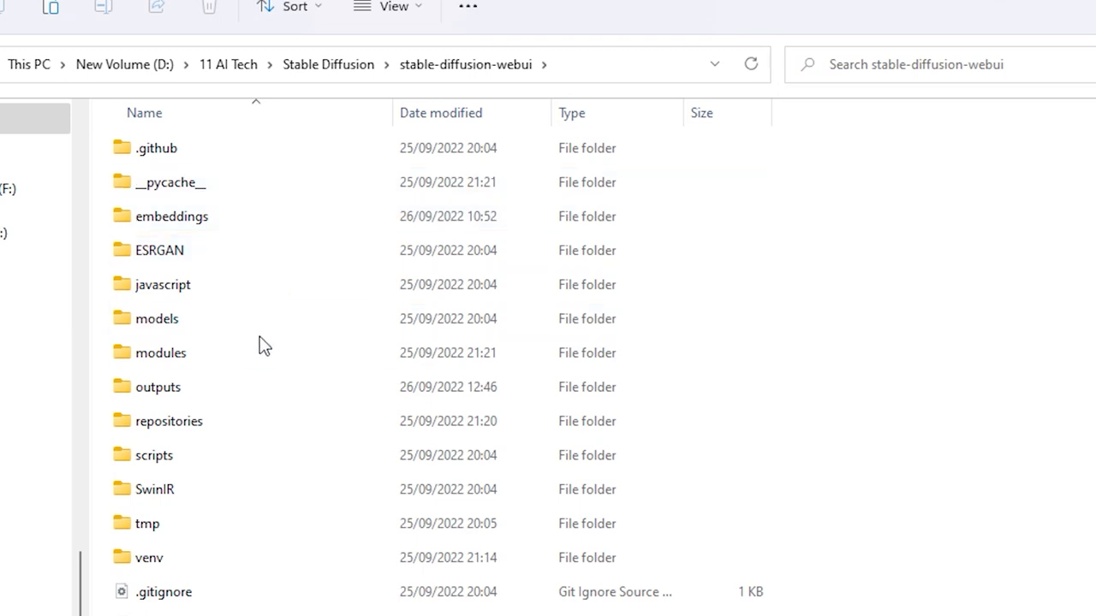
mouse_move(237, 318)
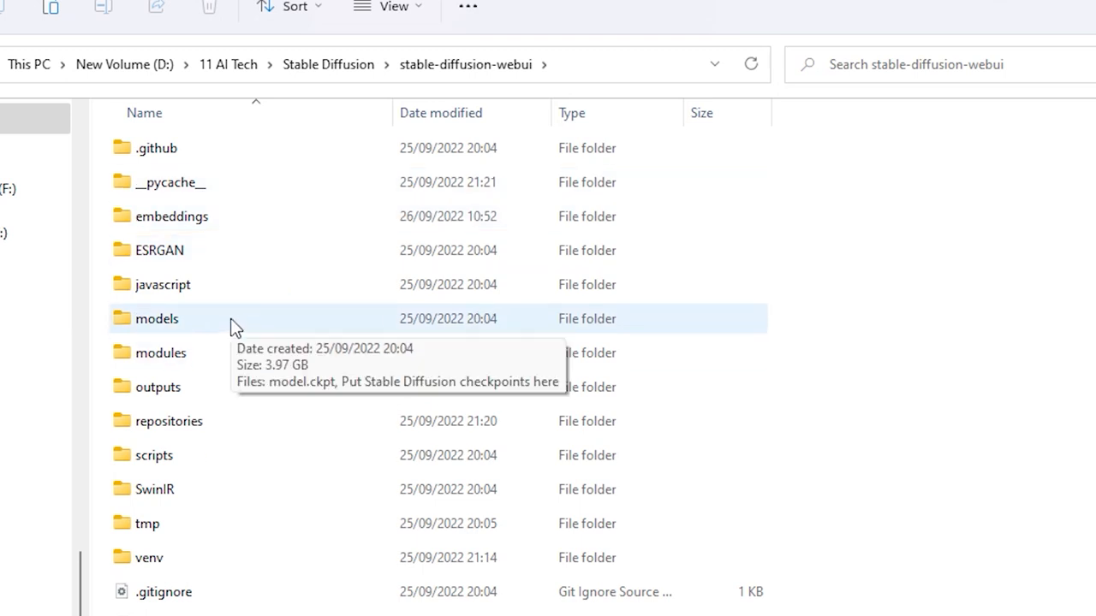
double_click(157, 319)
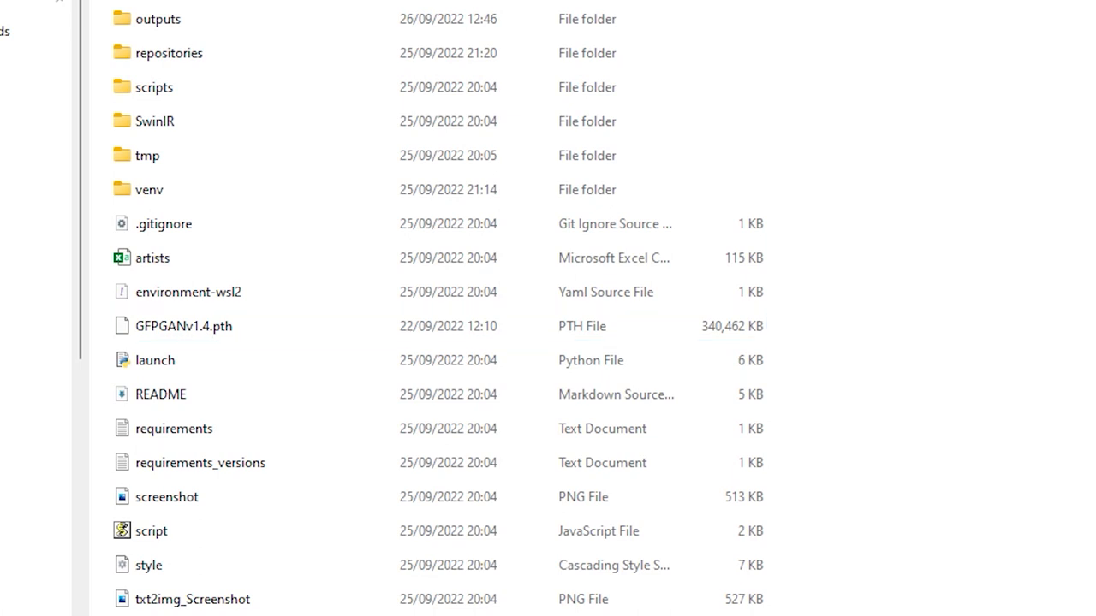
scroll("down", 3)
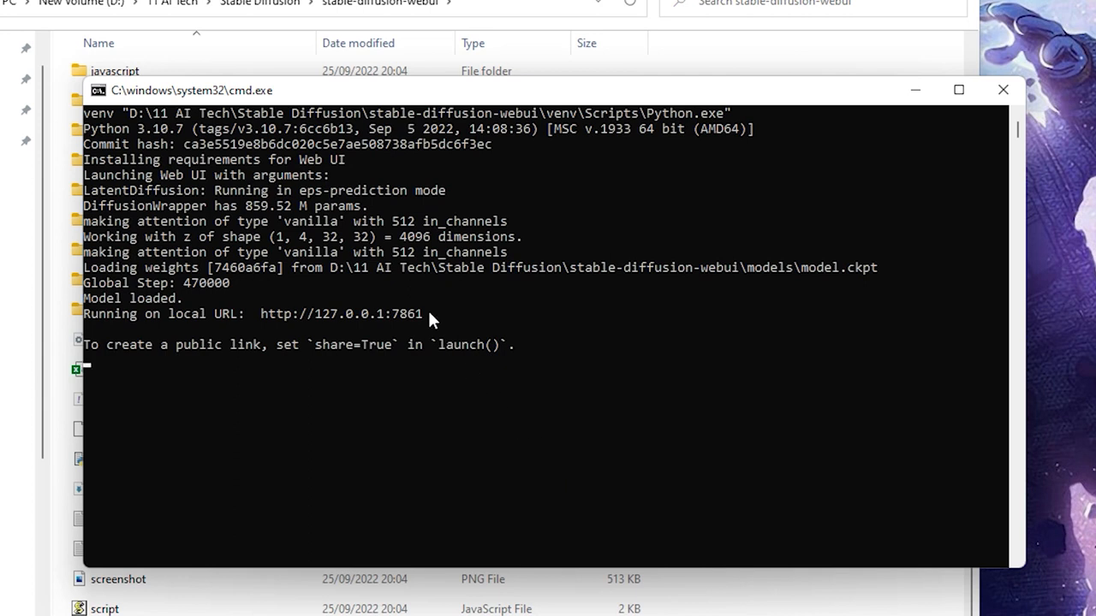
double_click(341, 313)
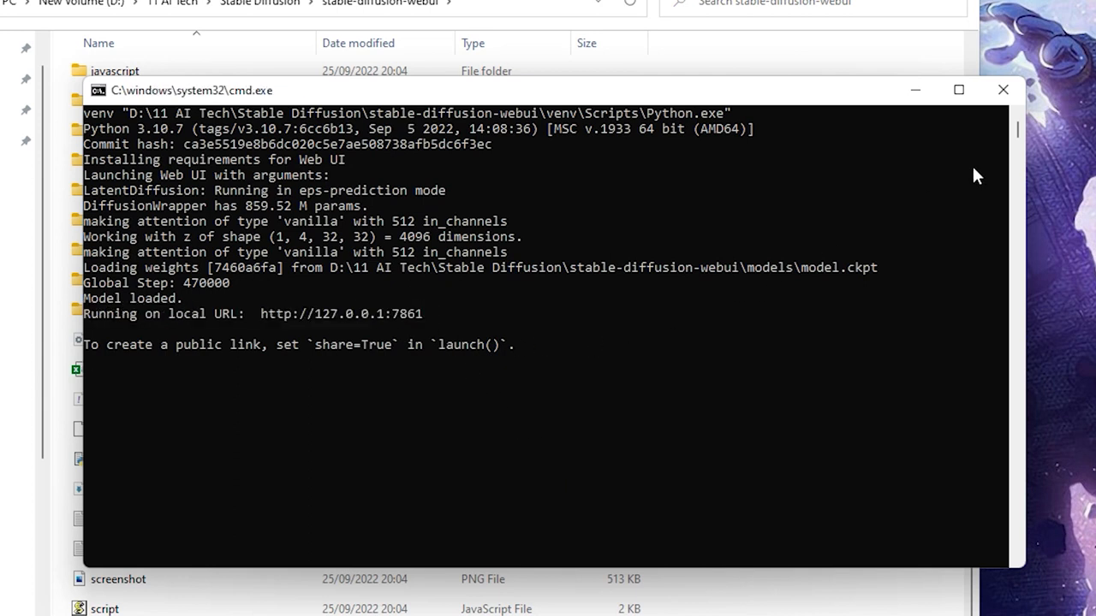
mouse_move(1003, 89)
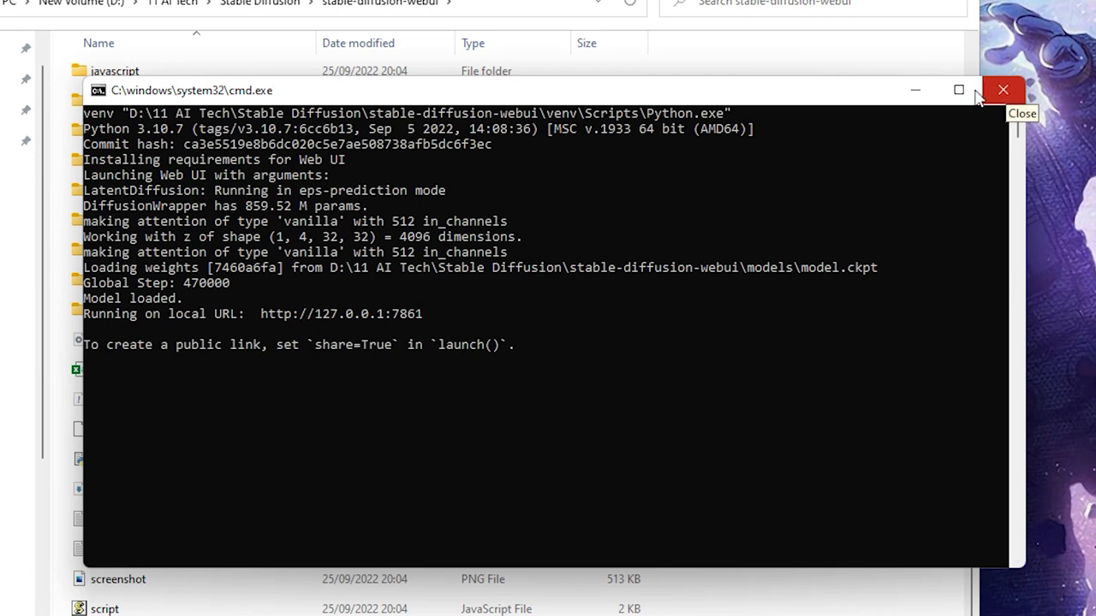
left_click(1003, 89)
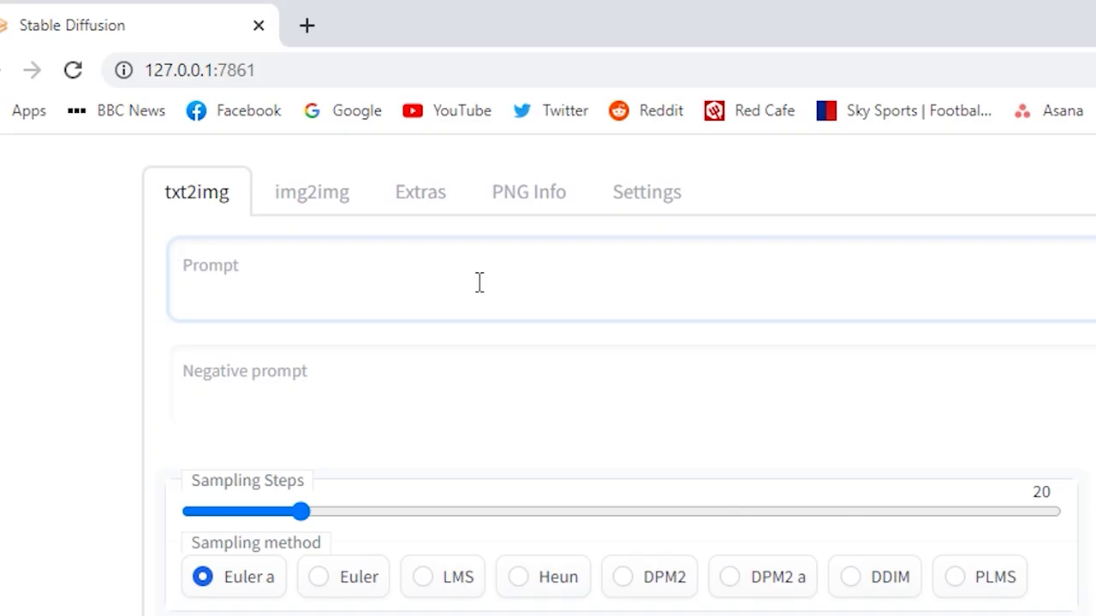
- Generate images for 'Very upset artists in 4k' at 1280×768 and browse the results
type("Very ups")
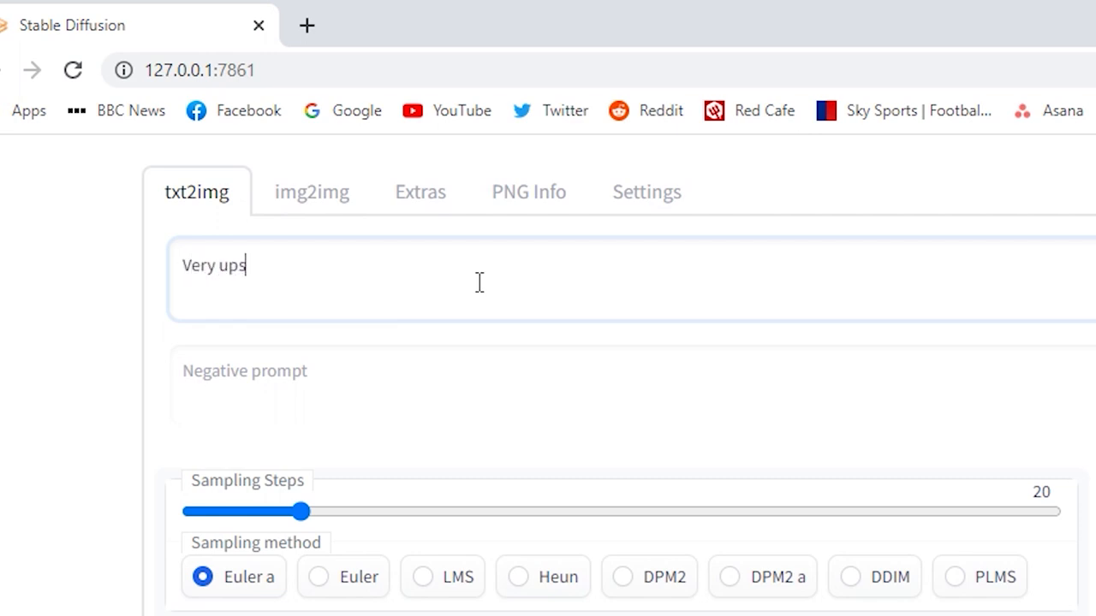
type("et artists")
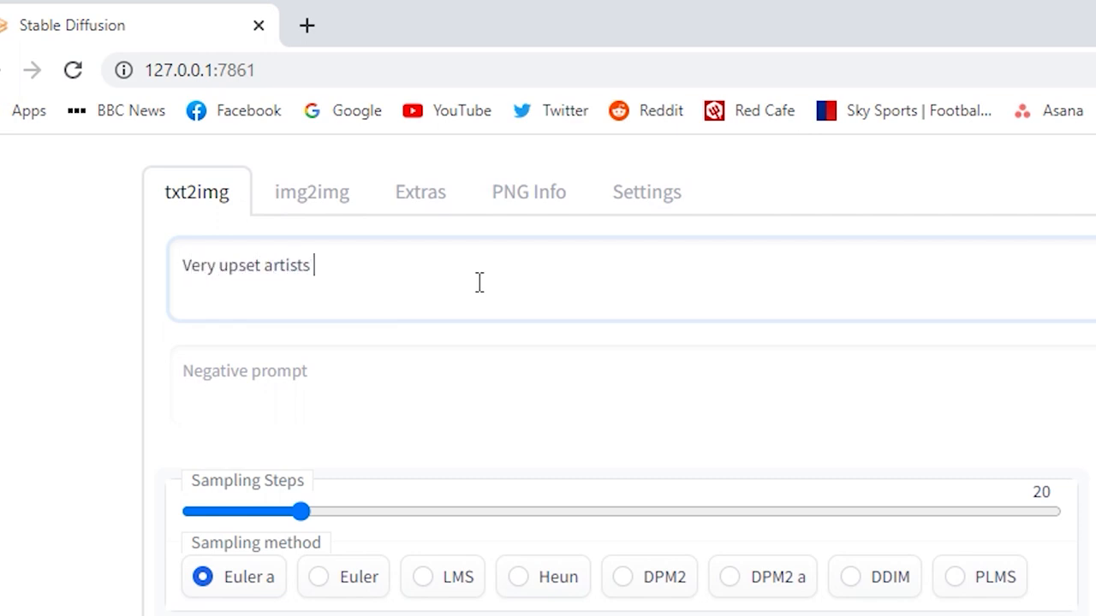
type("in 4k")
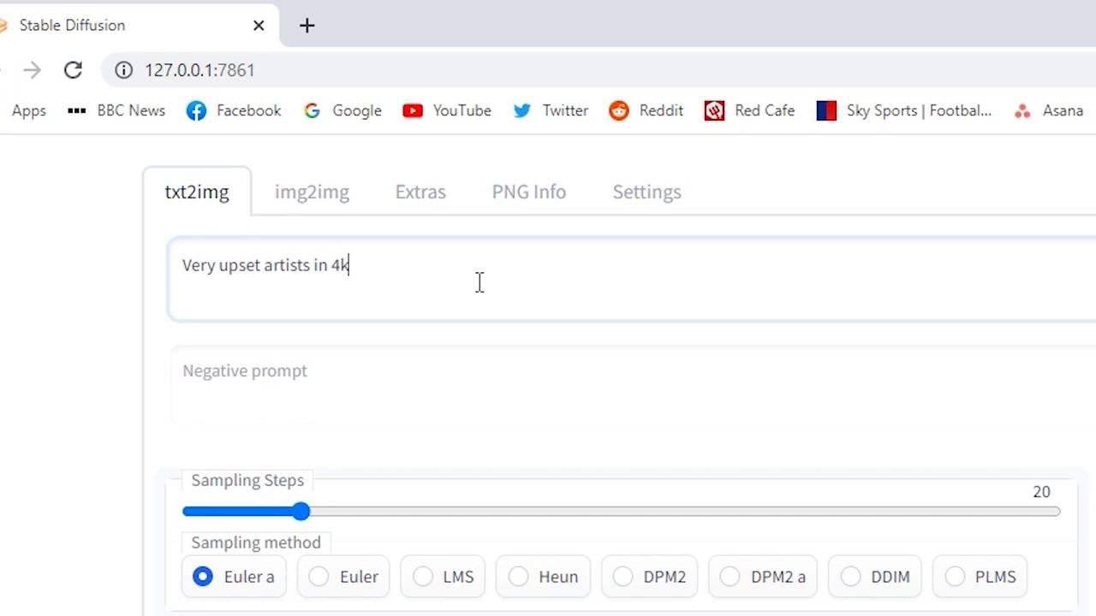
mouse_move(502, 305)
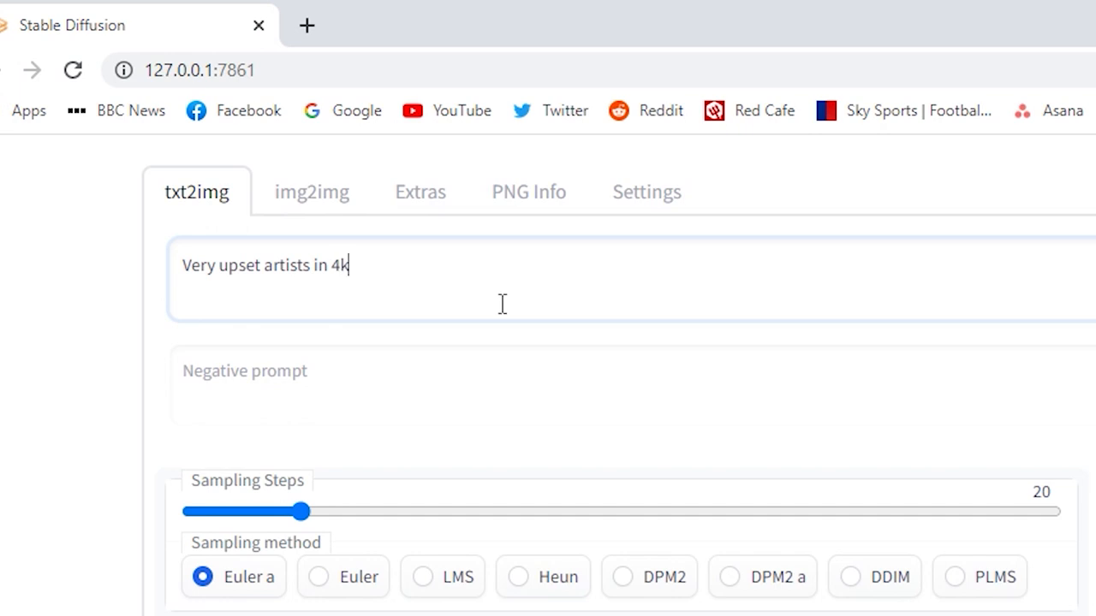
left_click(932, 75)
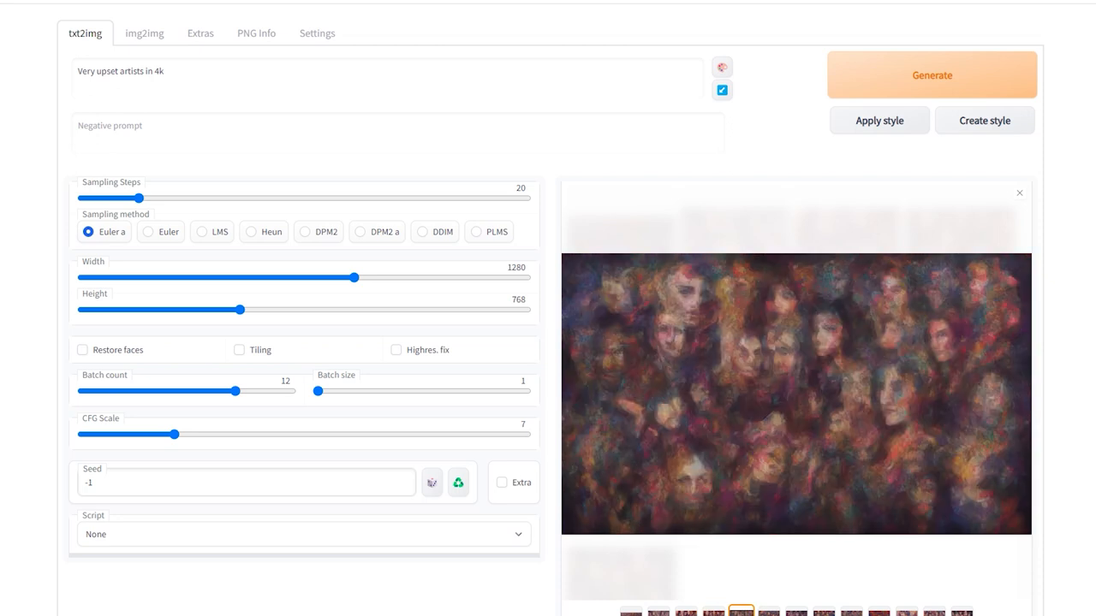
left_click(767, 613)
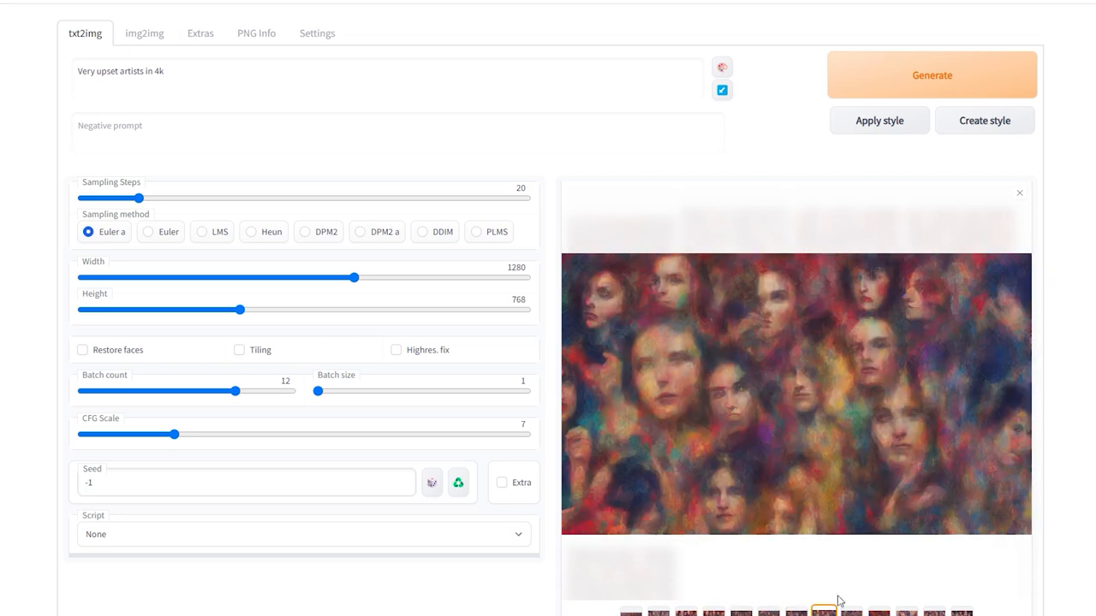
left_click(852, 611)
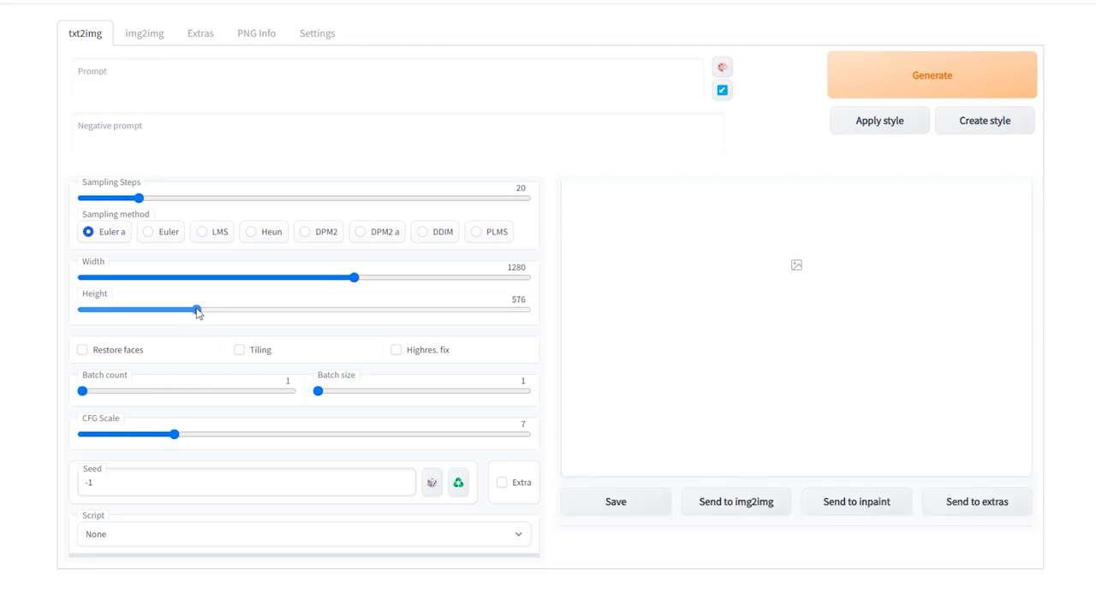
- Set the image height back to 768 and raise the batch count to 12
left_click_drag(197, 310, 239, 310)
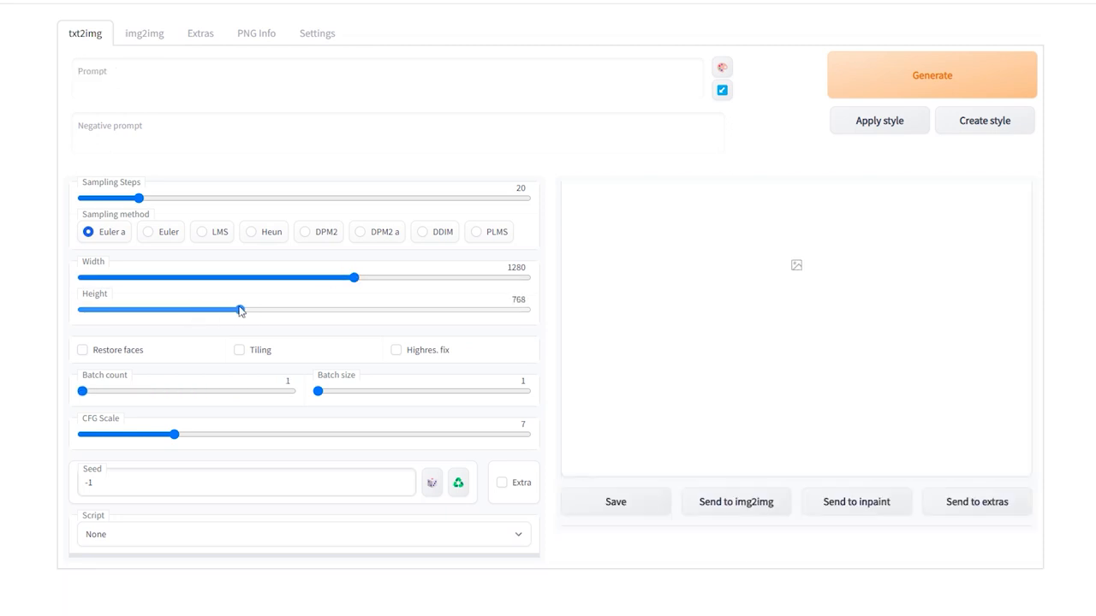
left_click_drag(240, 310, 253, 310)
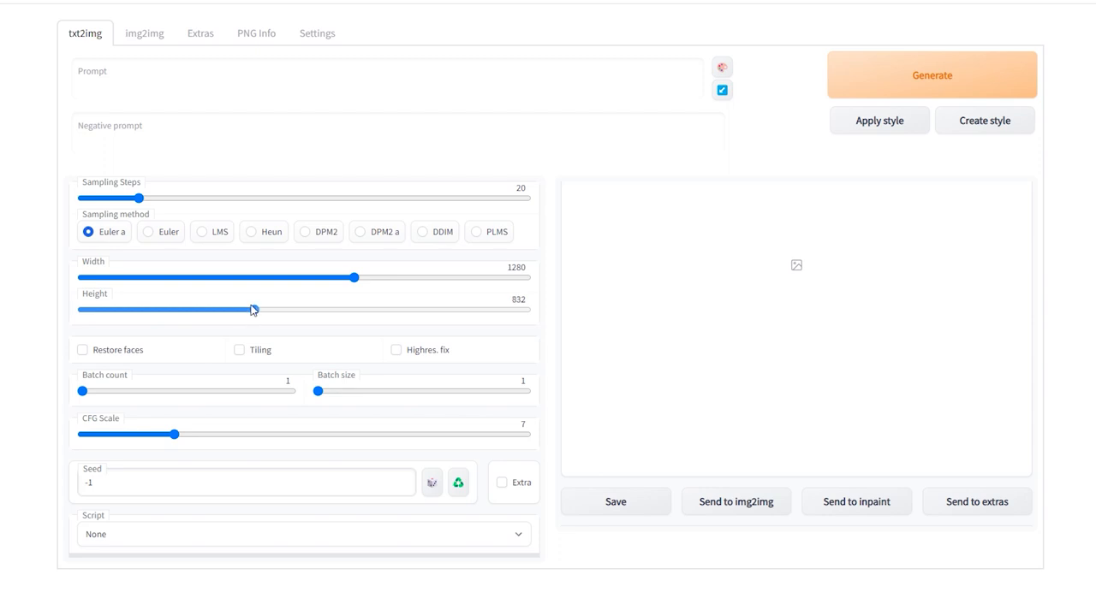
left_click_drag(253, 310, 239, 310)
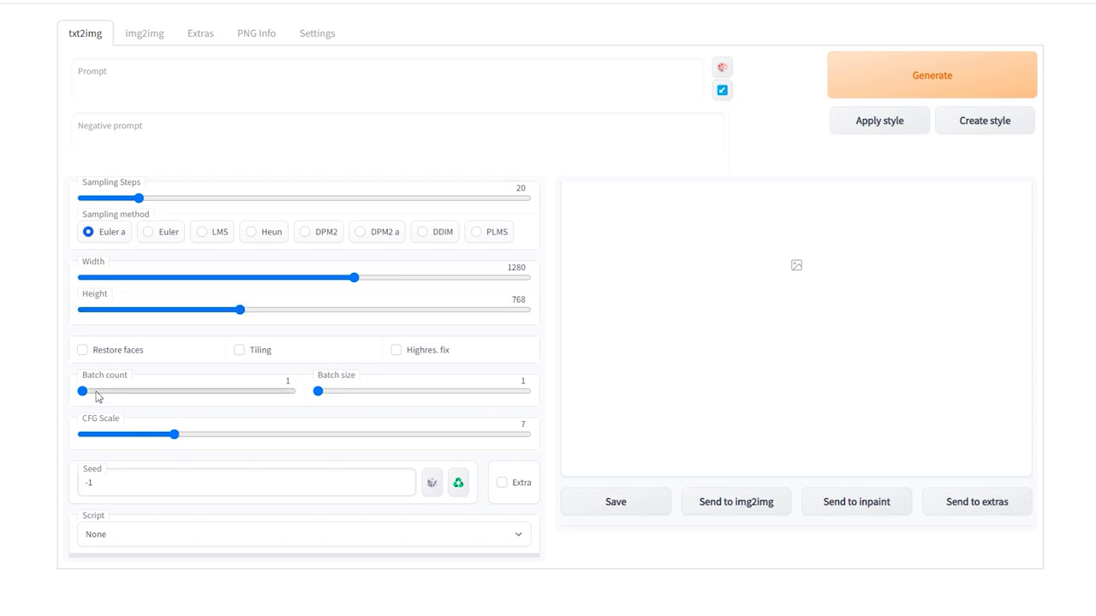
left_click_drag(82, 391, 236, 391)
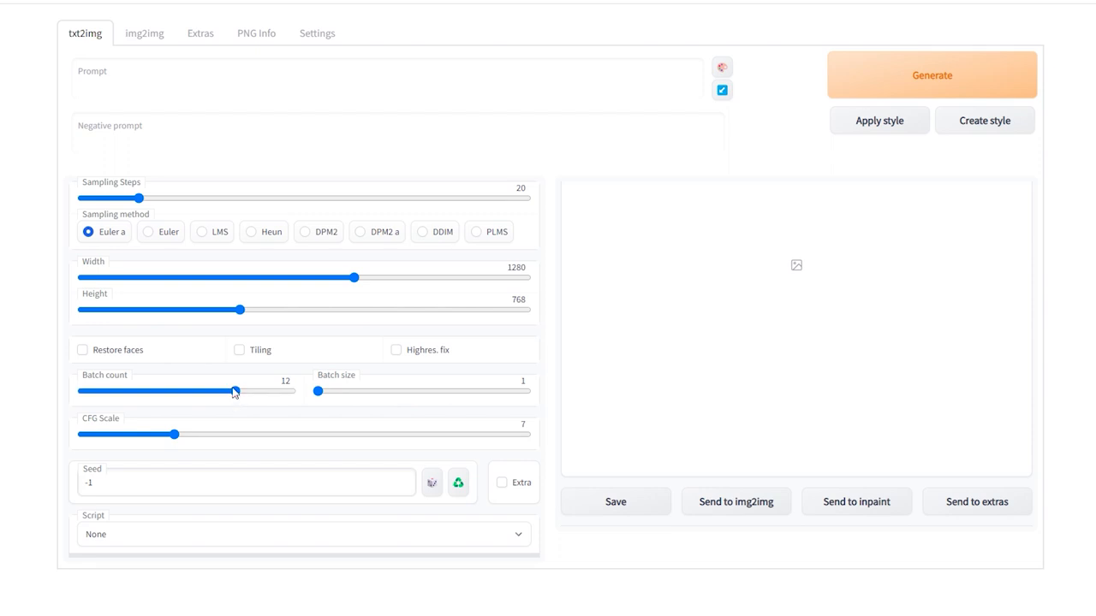
- Generate 'A Studio Ghibli inspired painting of a new star forming amongst dust clouds'
left_click(250, 86)
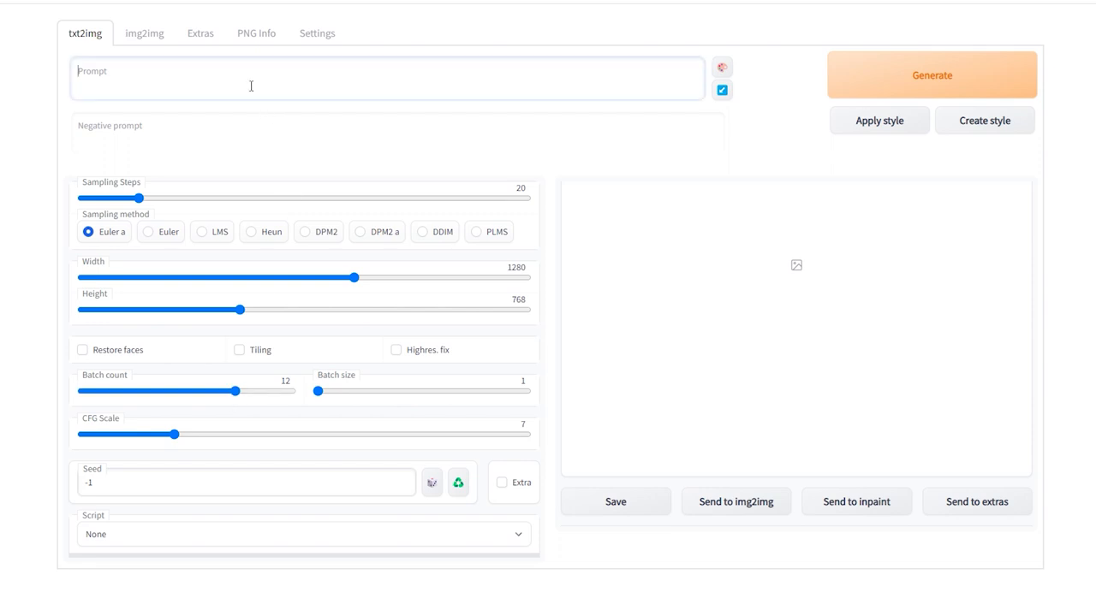
type("A Studio Ghibl")
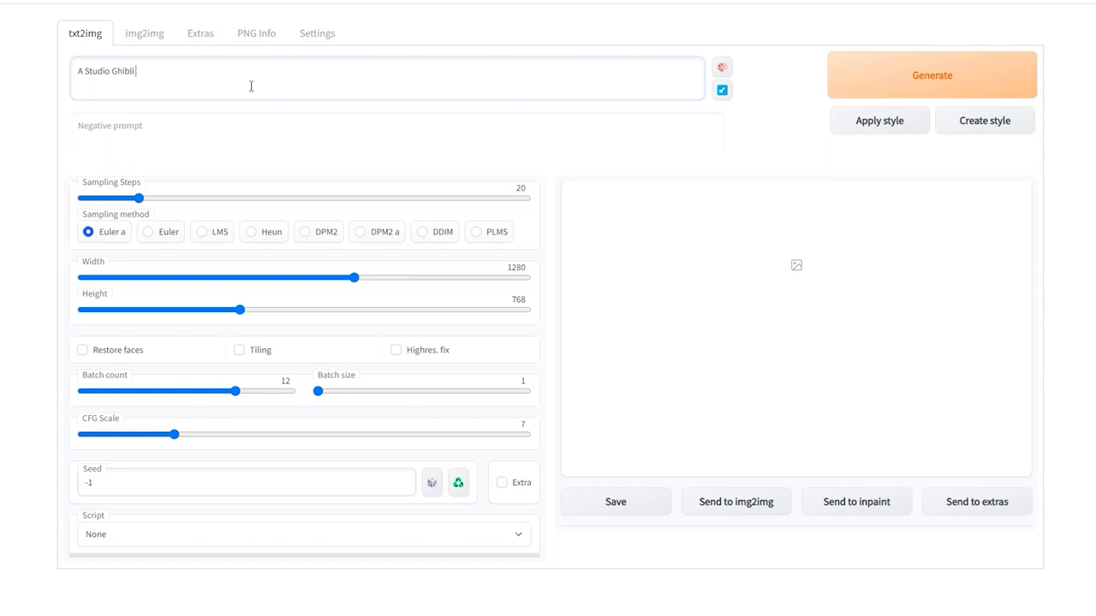
type("inspired painting of a new star")
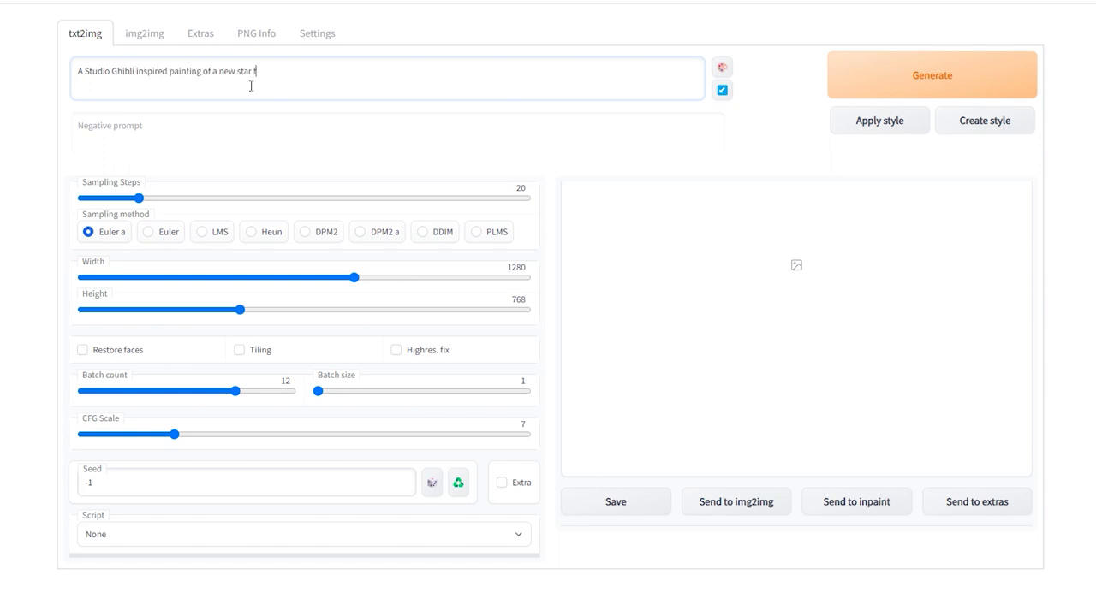
type("forming")
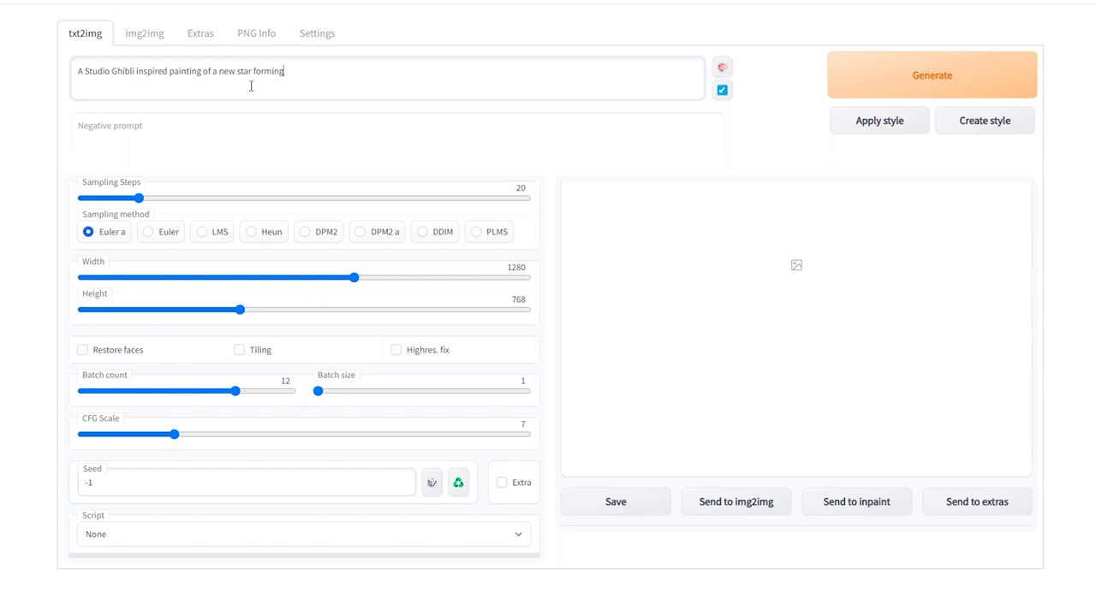
type("among")
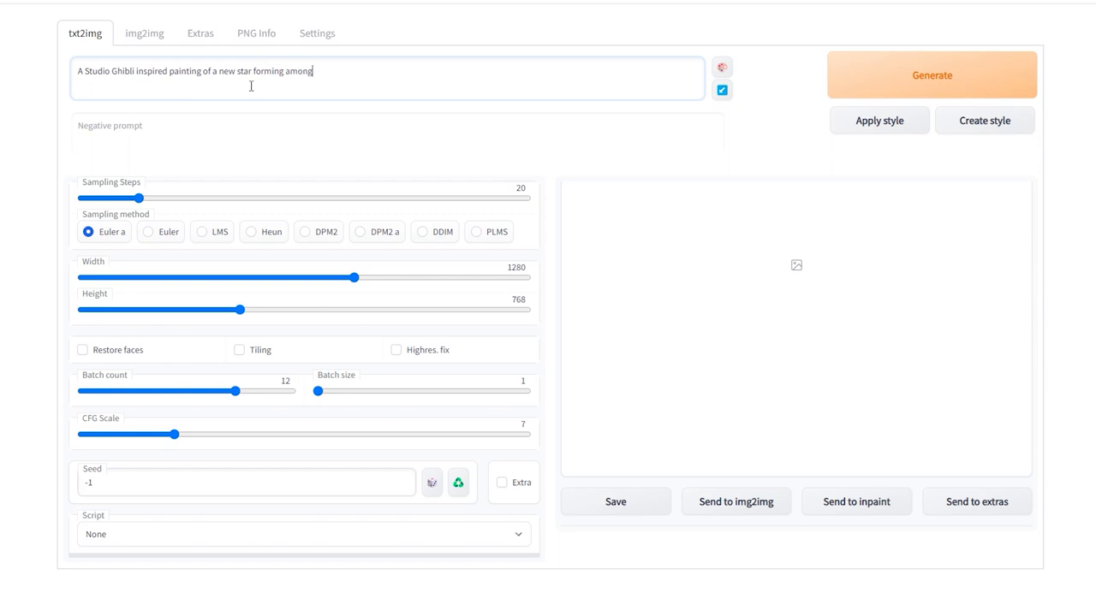
type("st dust clouds")
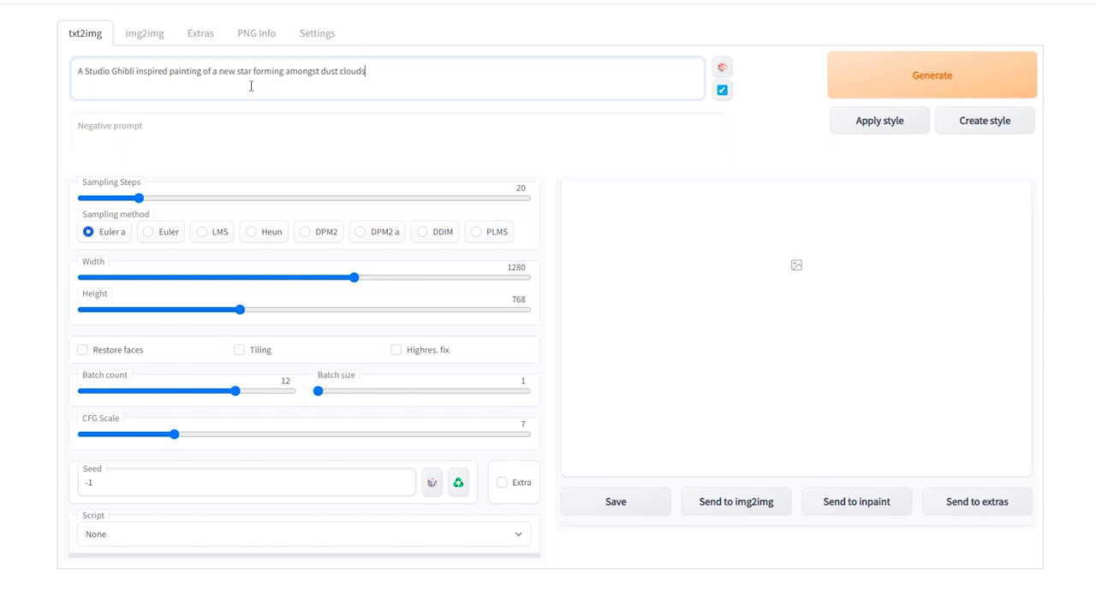
left_click(139, 33)
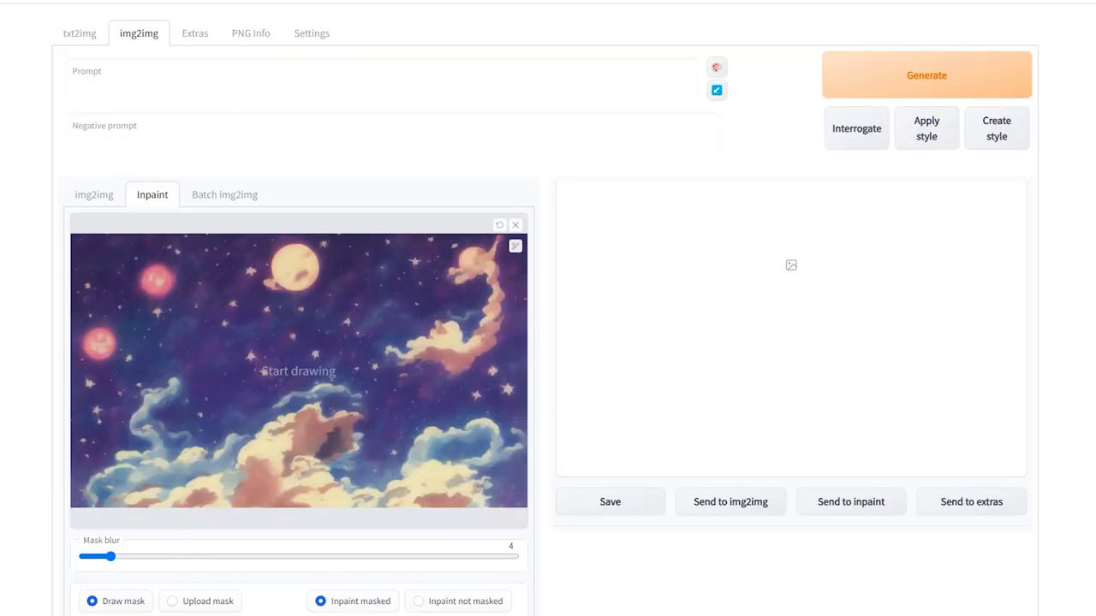
mouse_move(252, 301)
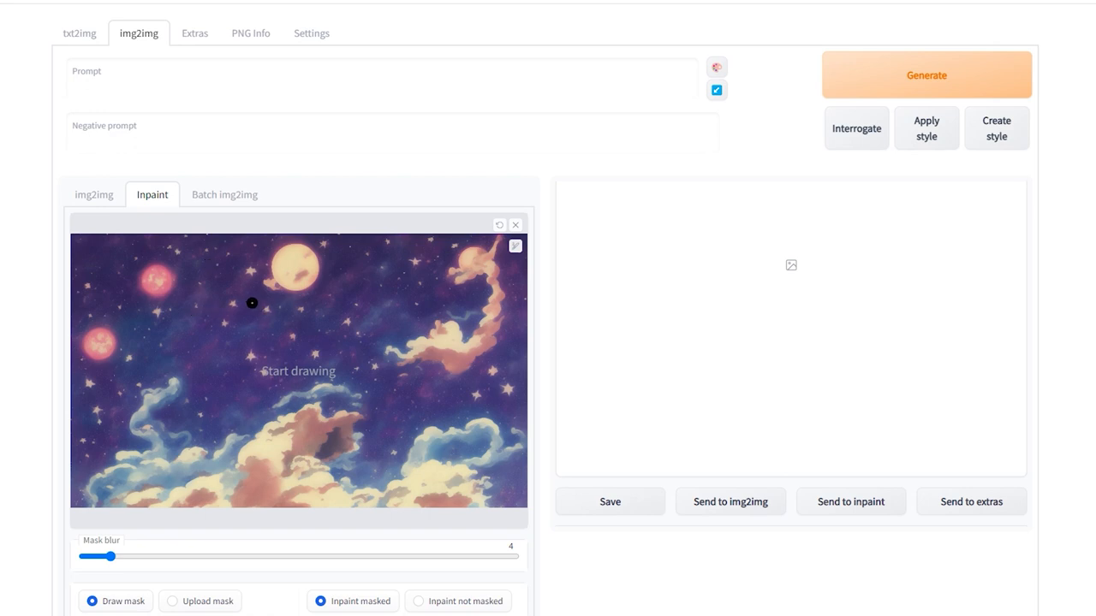
- Brush an inpaint mask over the sky region left of centre in the star painting
left_click_drag(270, 306, 178, 340)
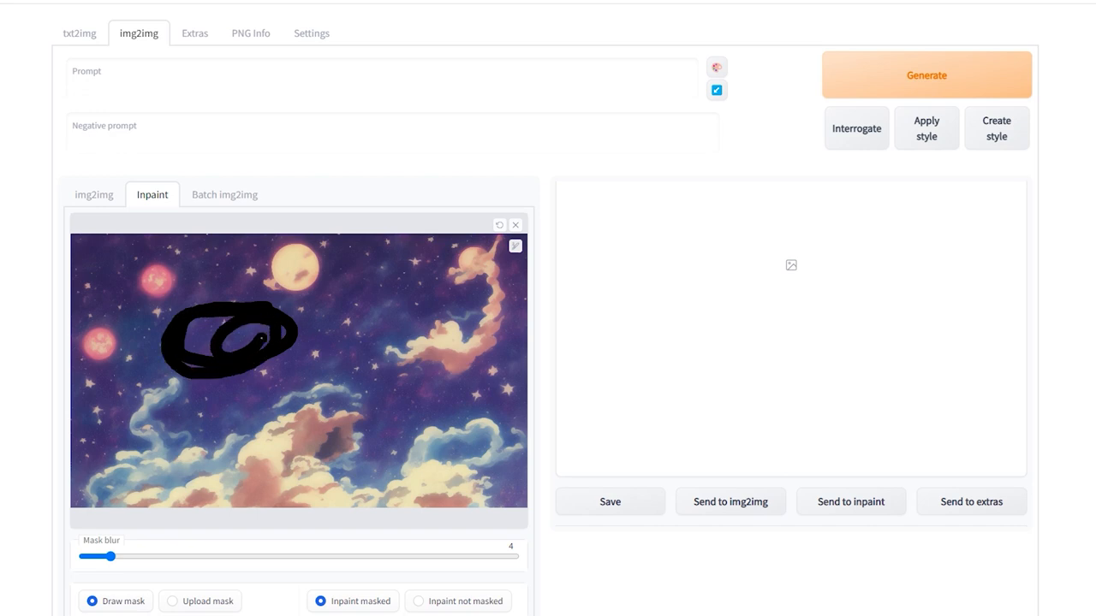
left_click_drag(222, 334, 240, 342)
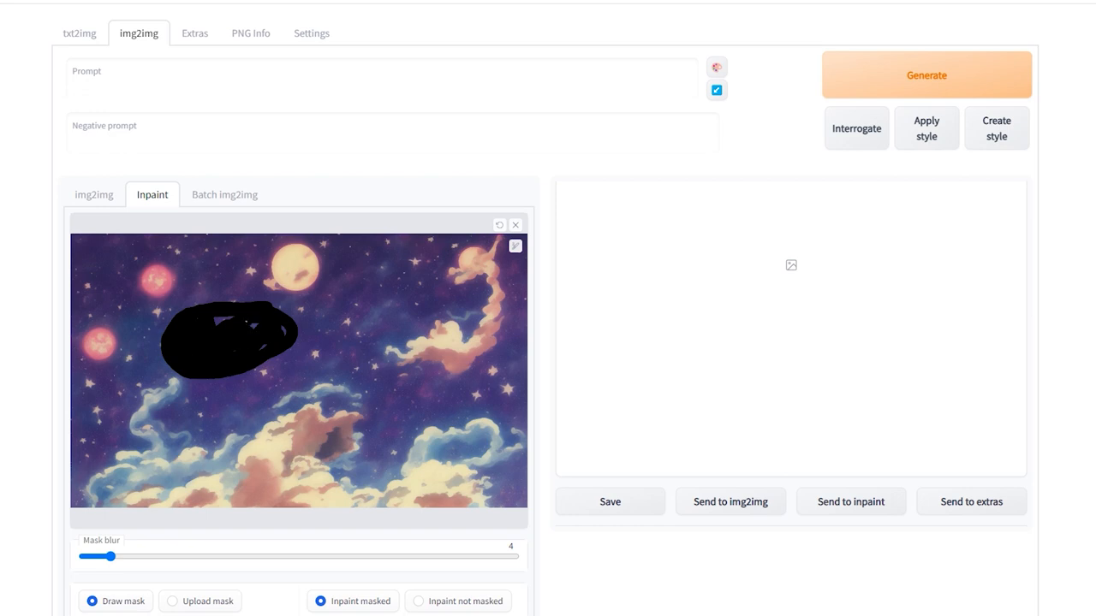
- Inpaint 'add a studio ghibli inspired' spaceship into the masked area, then move to Extras
type("add a studio")
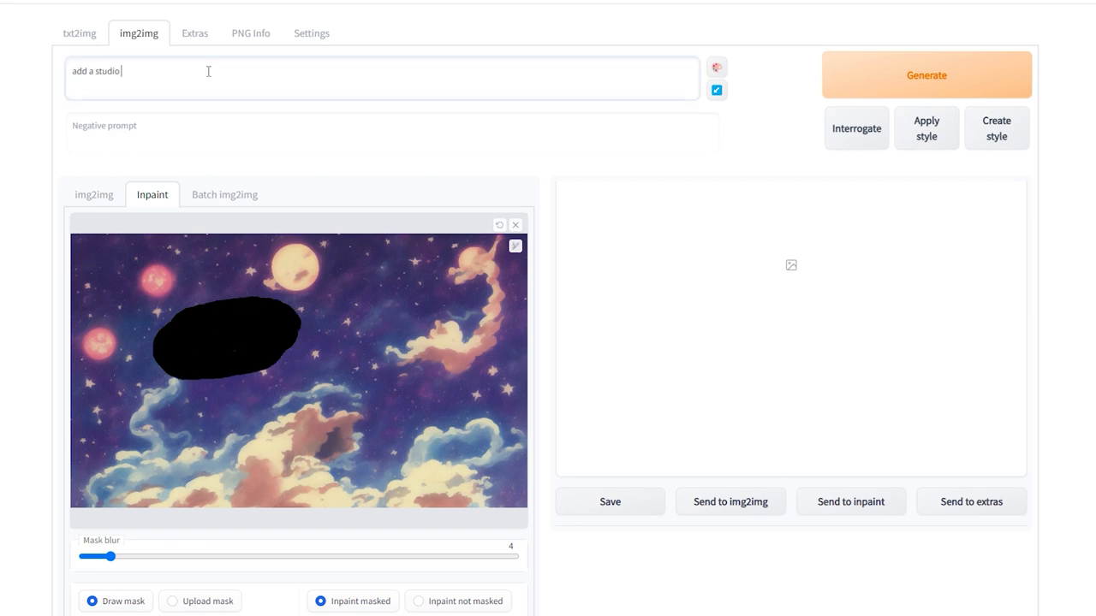
type("ghibli inspired illustration of a spaceshi")
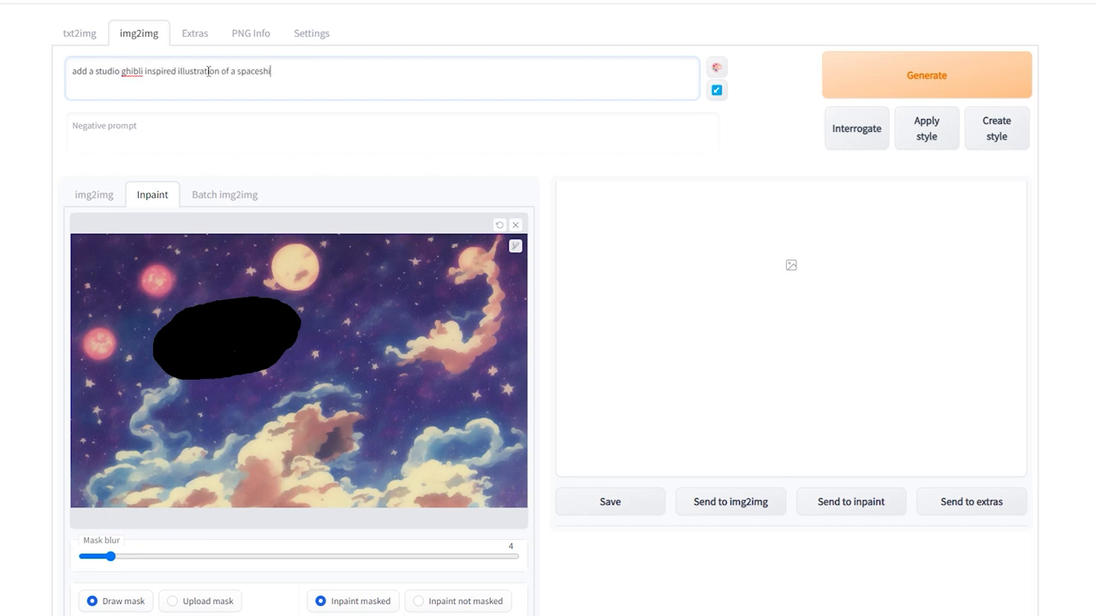
left_click(924, 75)
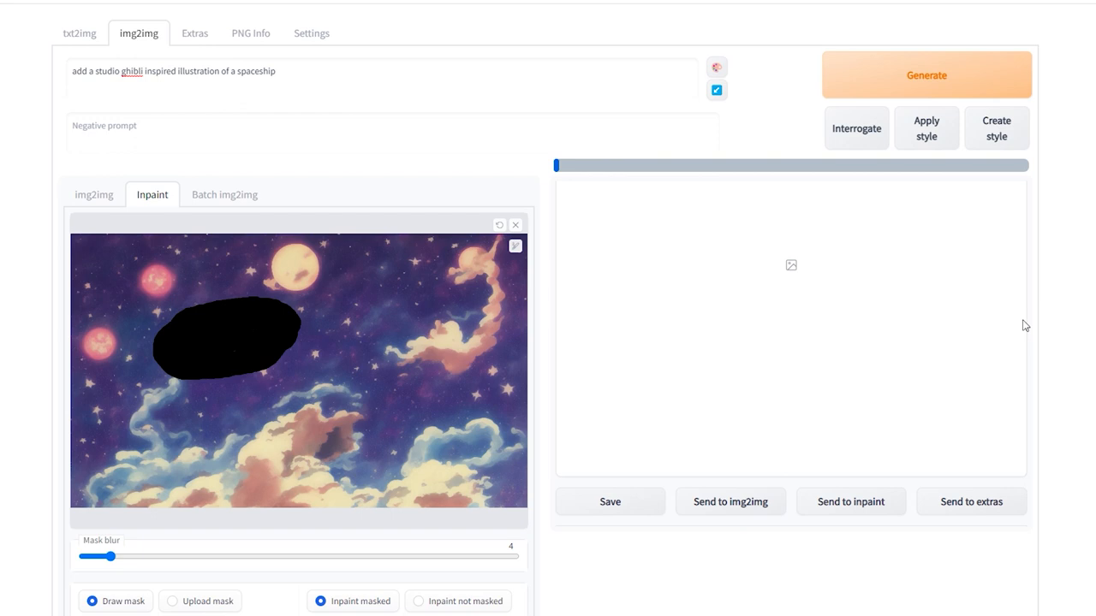
left_click(926, 75)
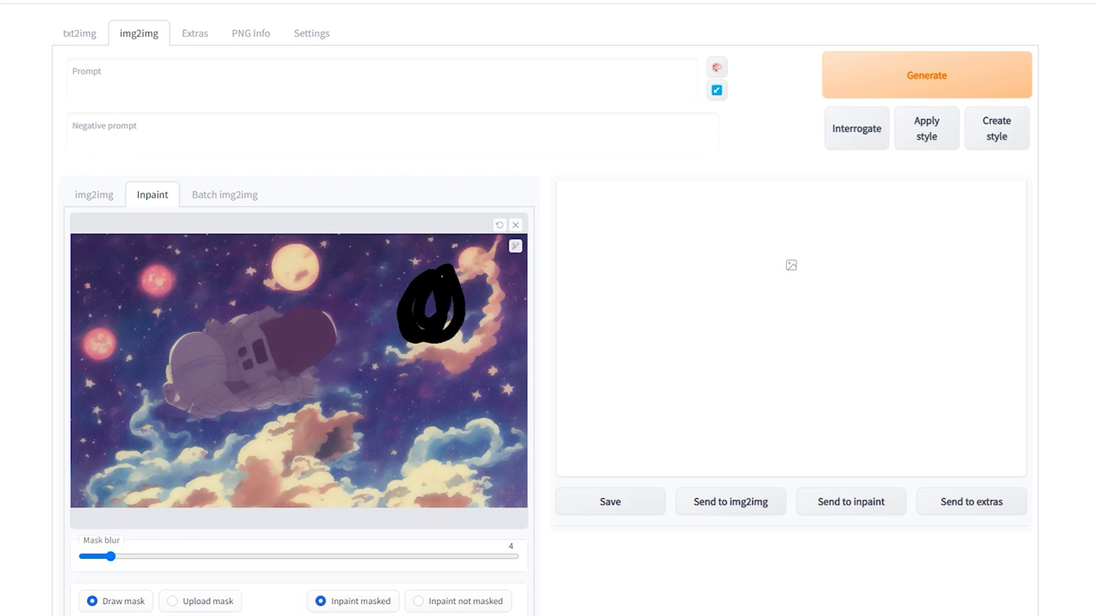
left_click(196, 33)
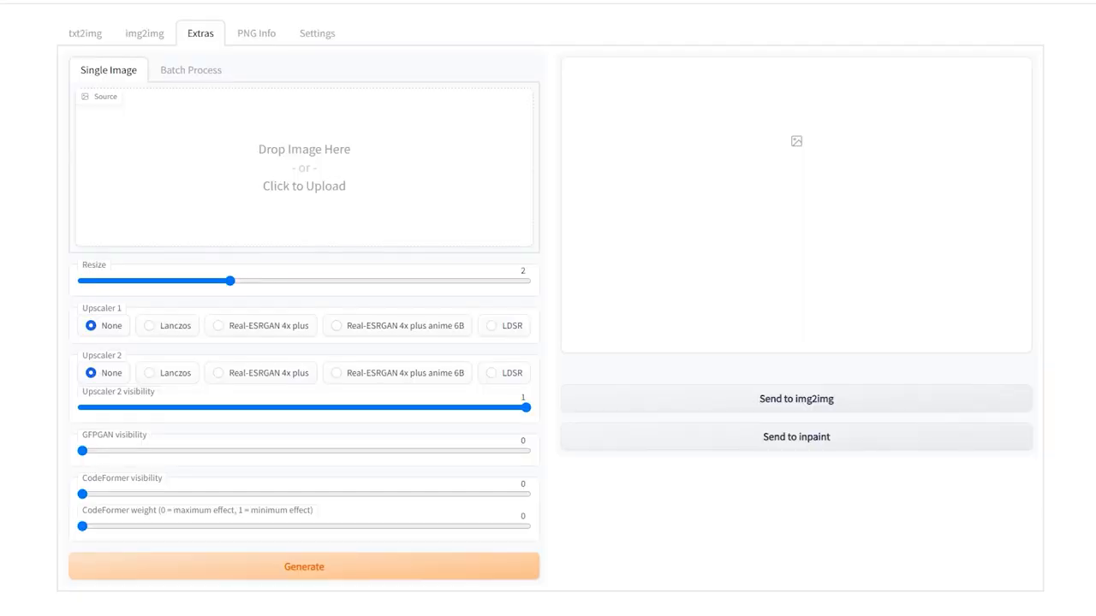
- Upscale the loaded space painting 2x in Extras with Lanczos and generate
left_click(305, 168)
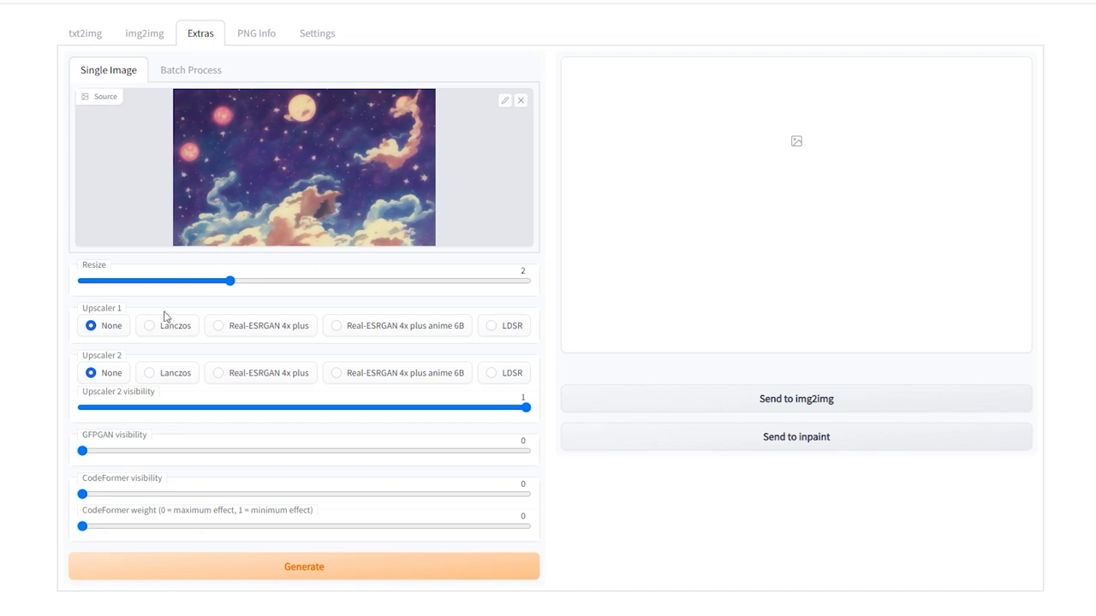
left_click(149, 373)
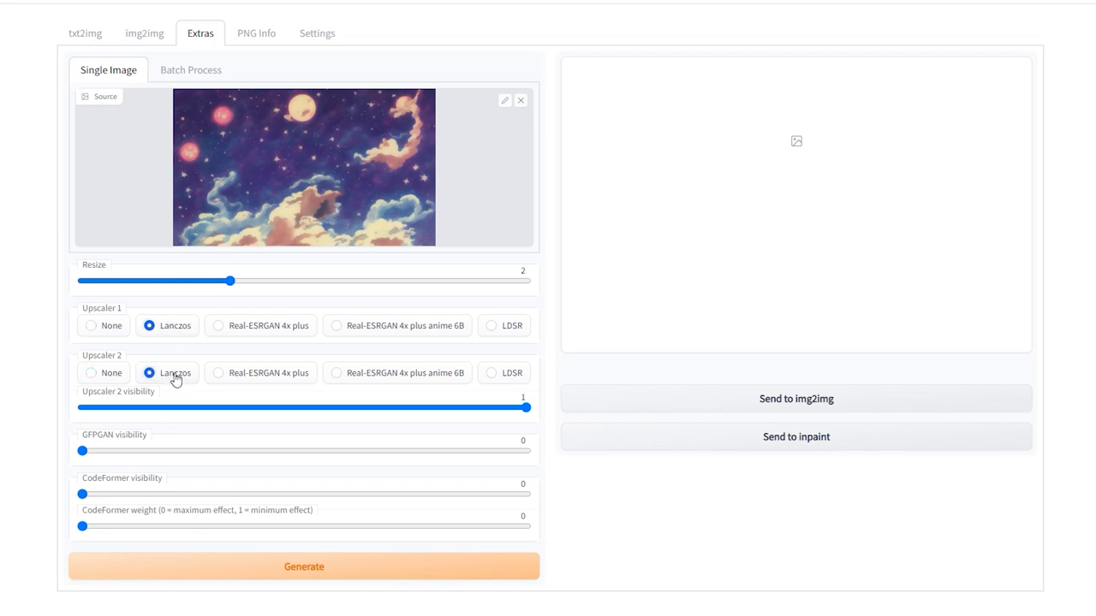
mouse_move(305, 567)
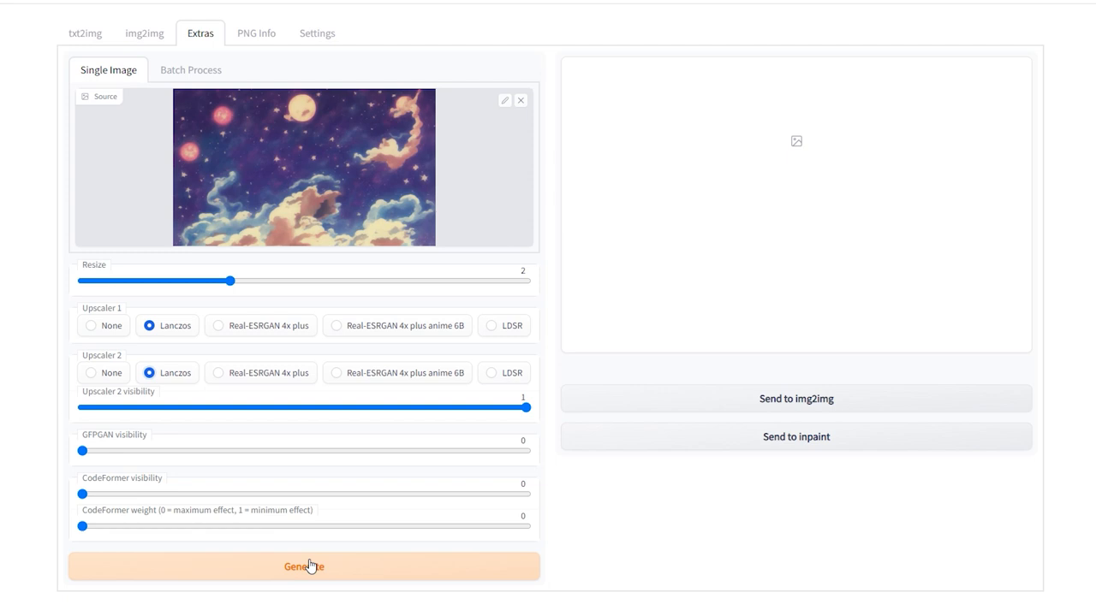
left_click(304, 567)
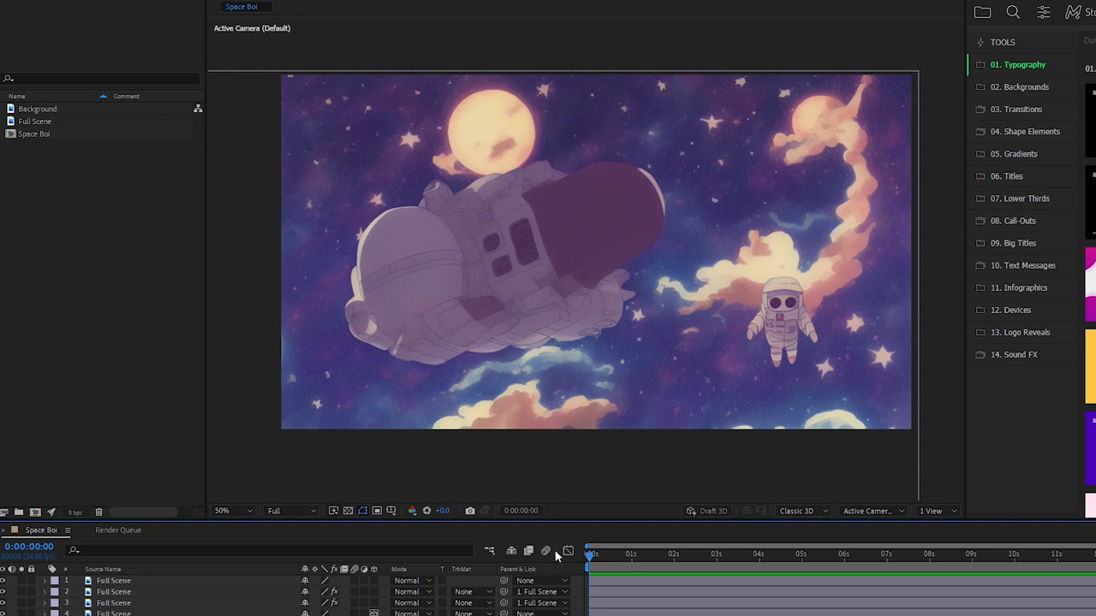
- Add a loop expression to the Lad L Arm Bend property via autocomplete
left_click(38, 110)
type("loop")
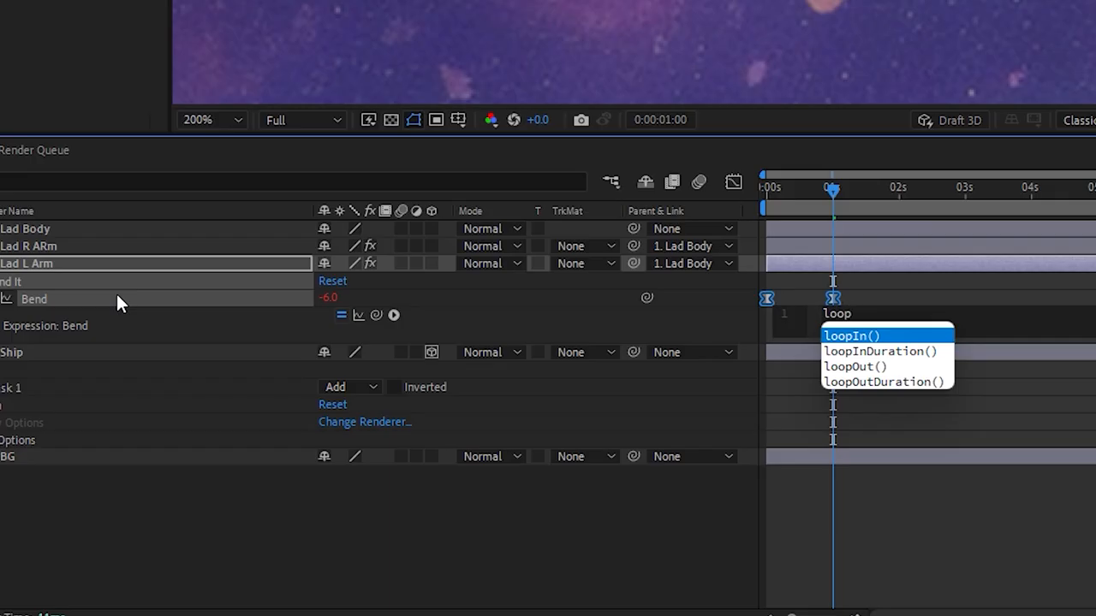
left_click(854, 366)
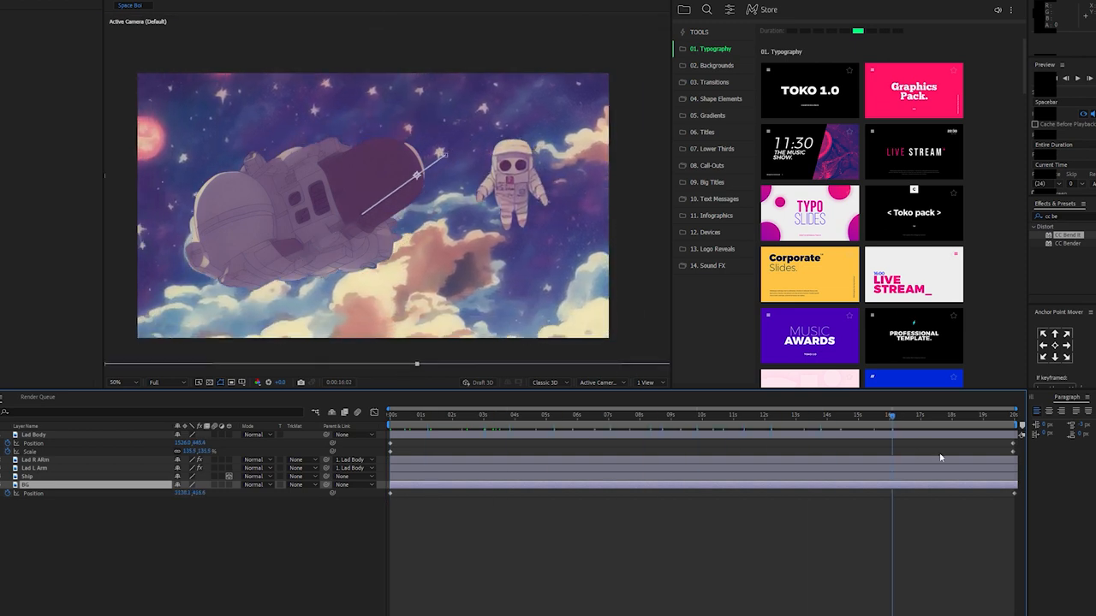
left_click(488, 414)
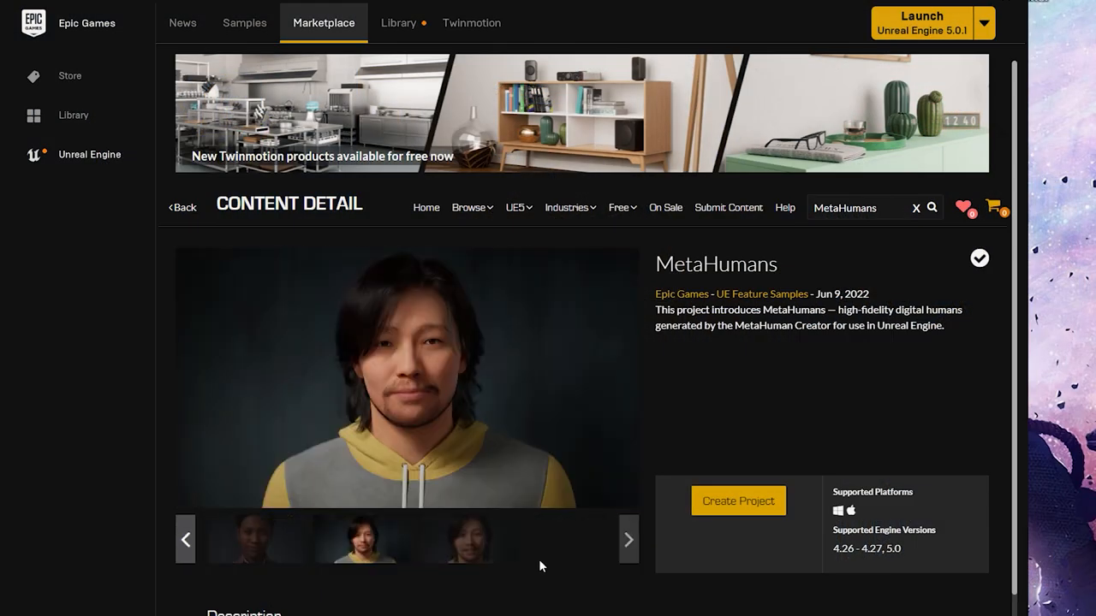
- Show the MetaHumans sample's detail page in the Epic Marketplace
left_click(360, 539)
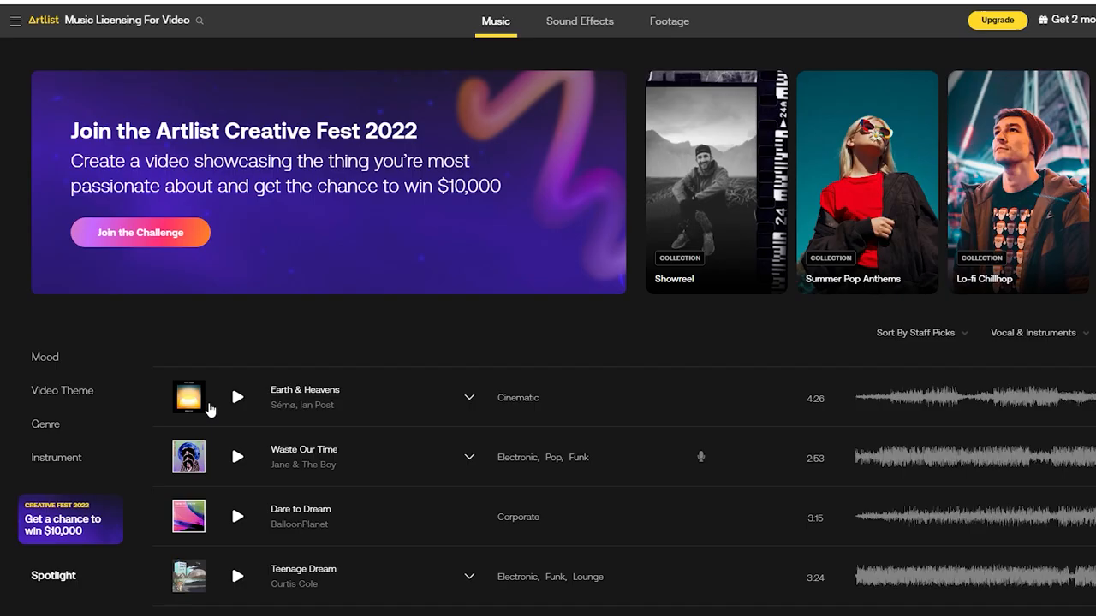
- Scroll the Artlist Music track list down past Pluto and Chaos at the Spaceship
scroll("down", 3)
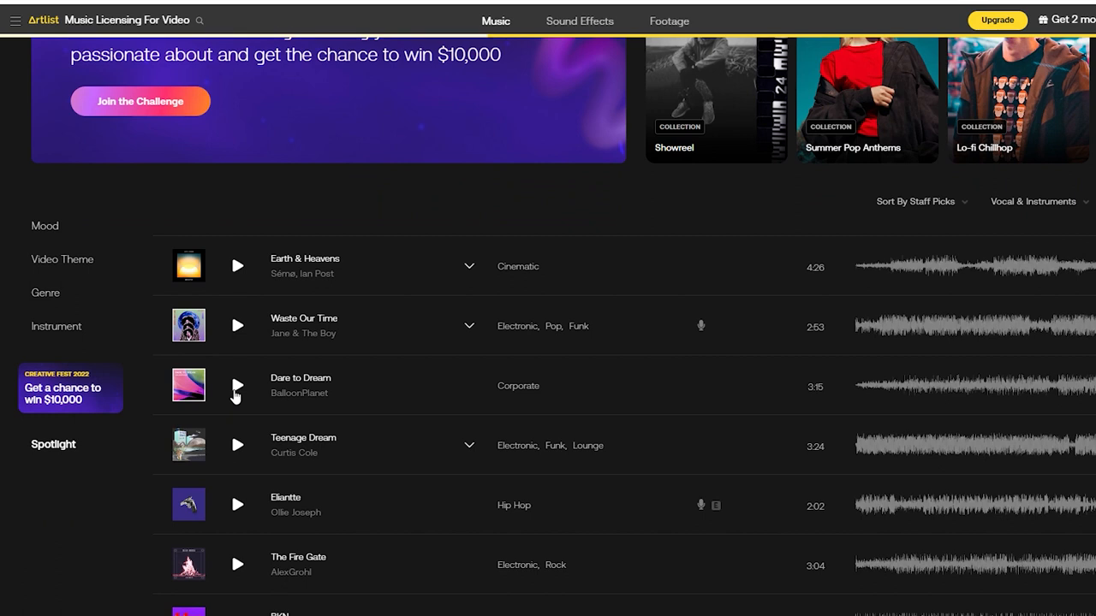
scroll("down", 3)
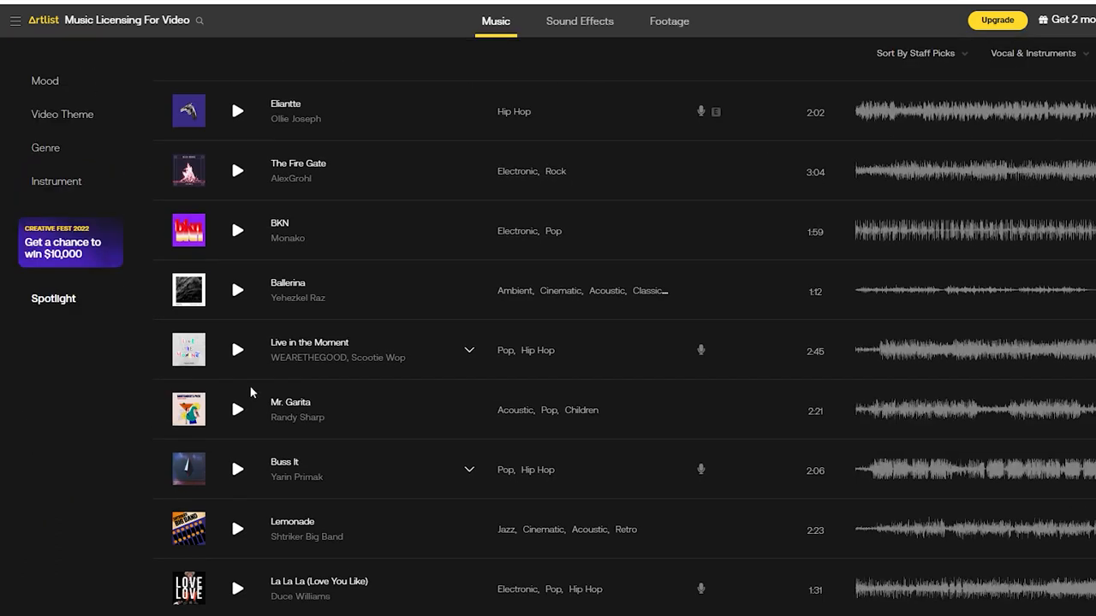
scroll("down", 3)
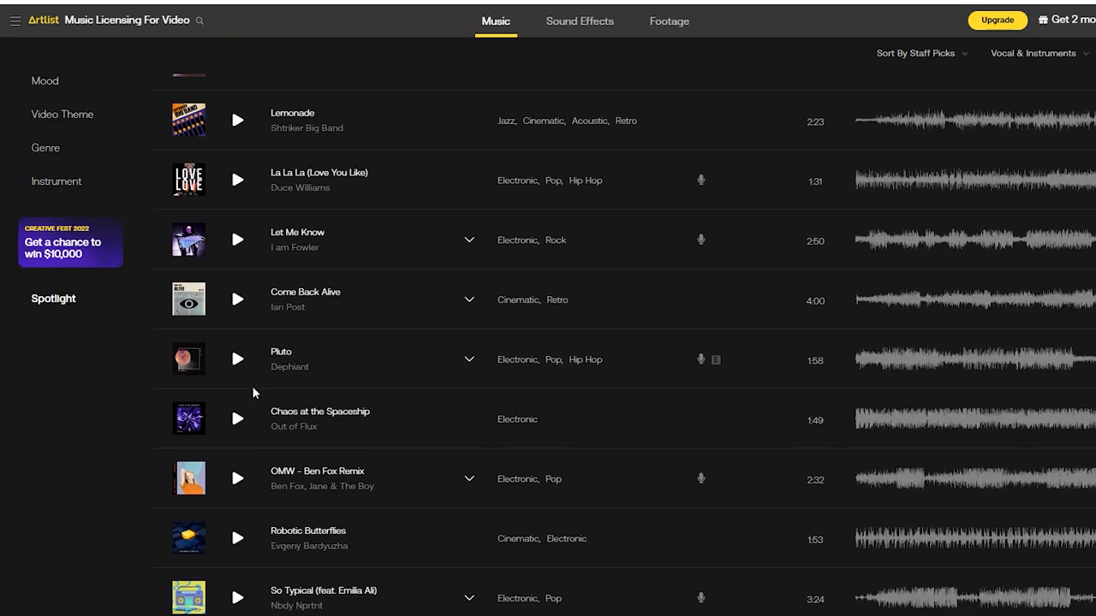